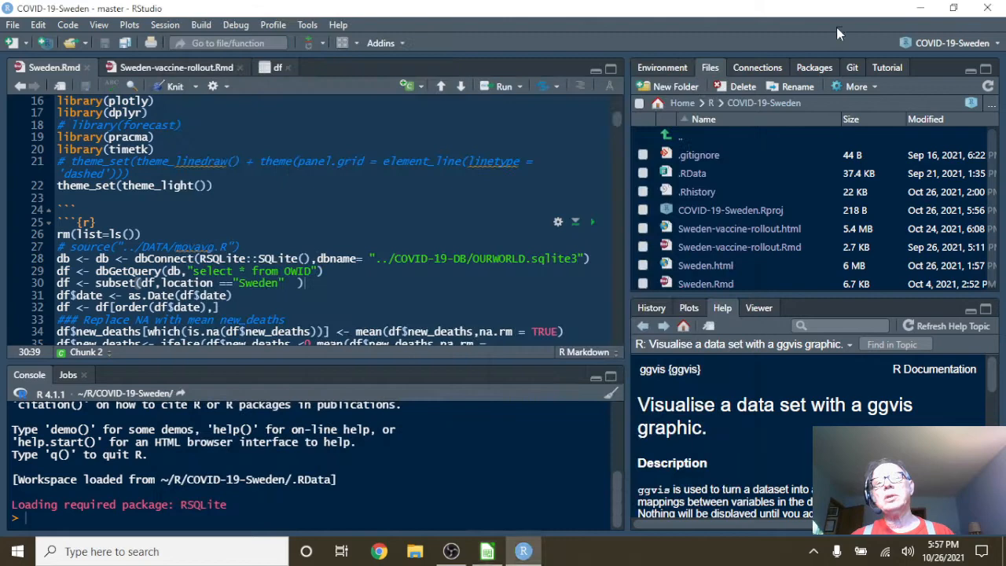
- Knit Sweden.Rmd to HTML and follow the render log to the final pandoc step
{"action": "left_click", "coordinate": [174, 87]}
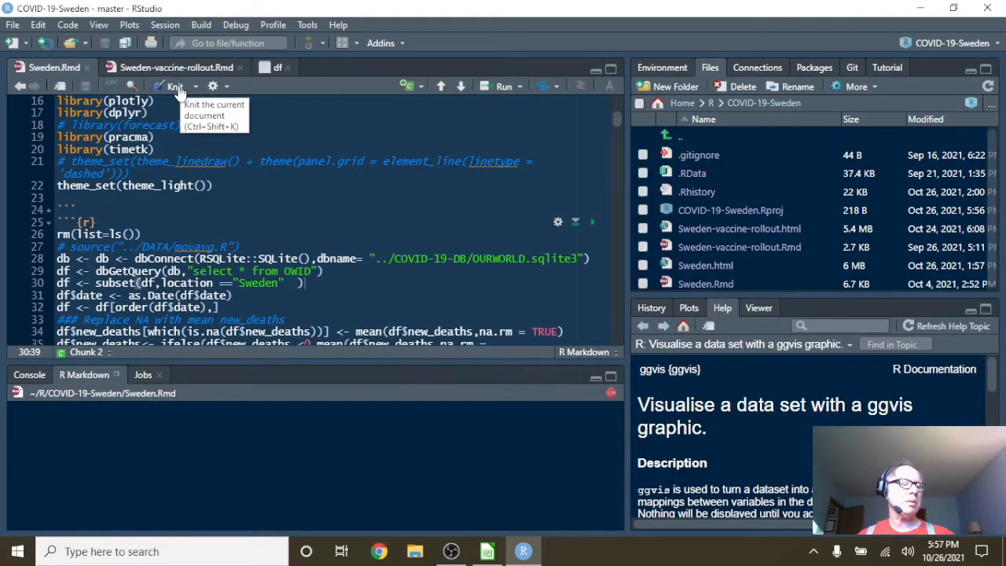
{"action": "left_click", "coordinate": [169, 87]}
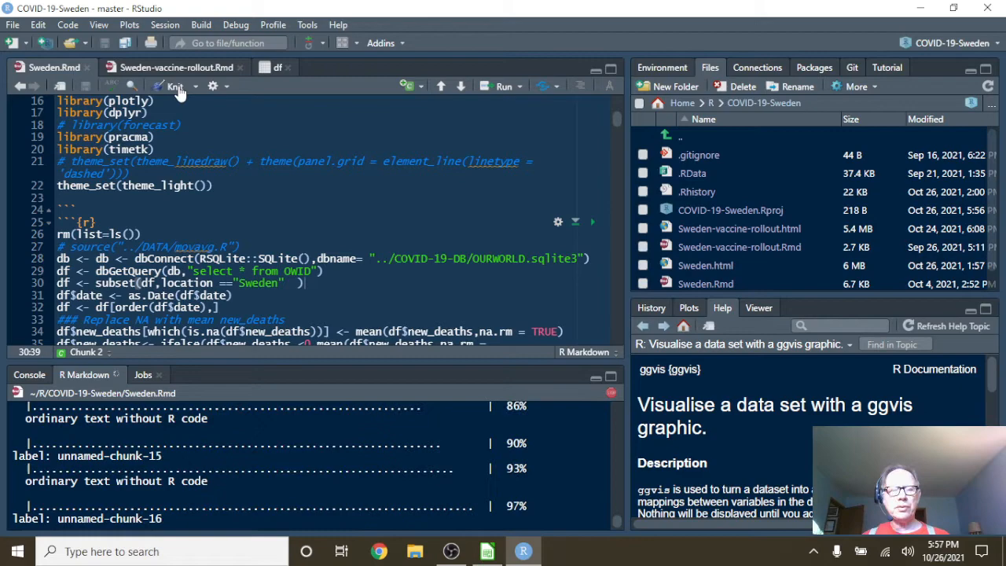
{"action": "left_click", "coordinate": [174, 87]}
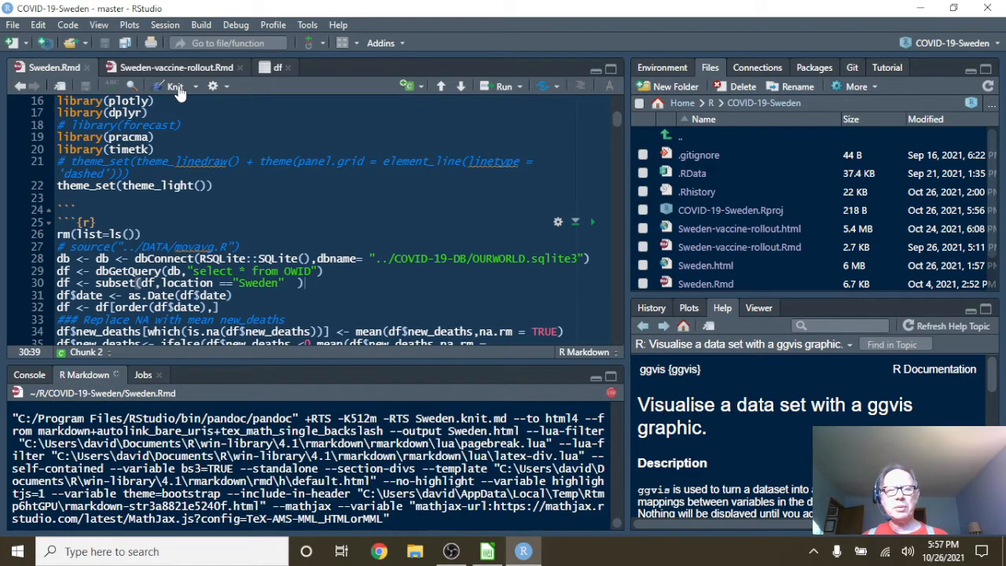
{"action": "left_click", "coordinate": [171, 86]}
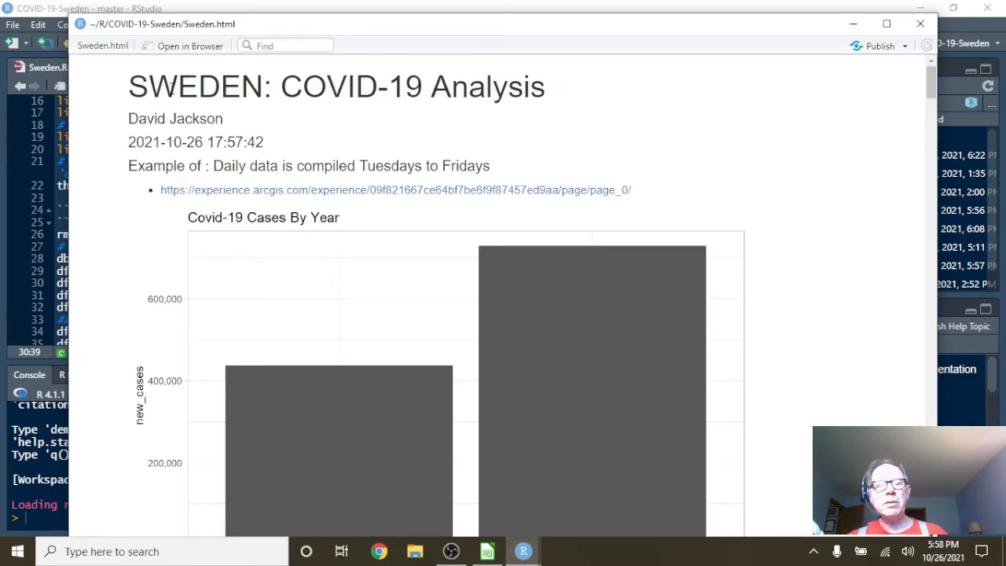
{"action": "mouse_move", "coordinate": [658, 209]}
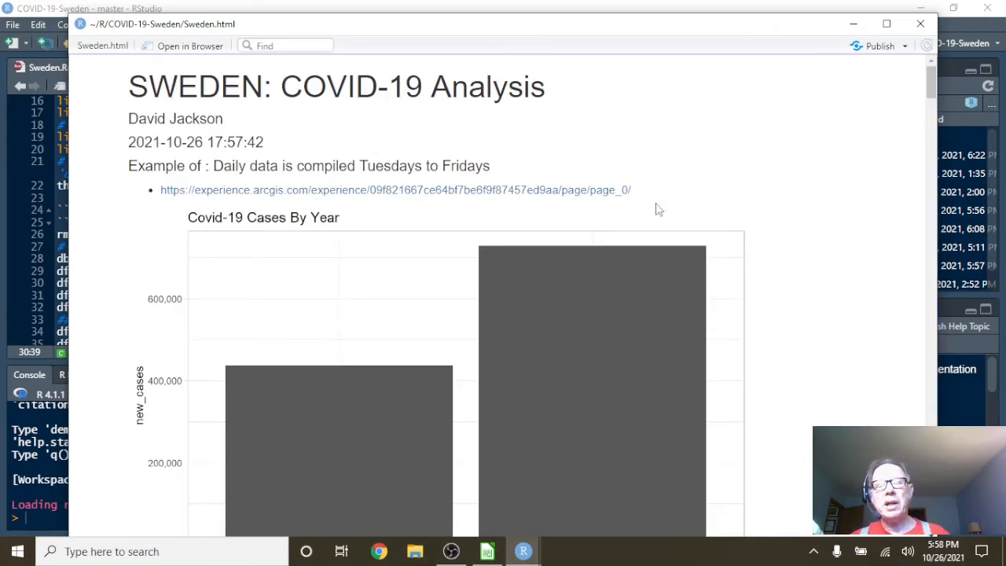
{"action": "mouse_move", "coordinate": [792, 227]}
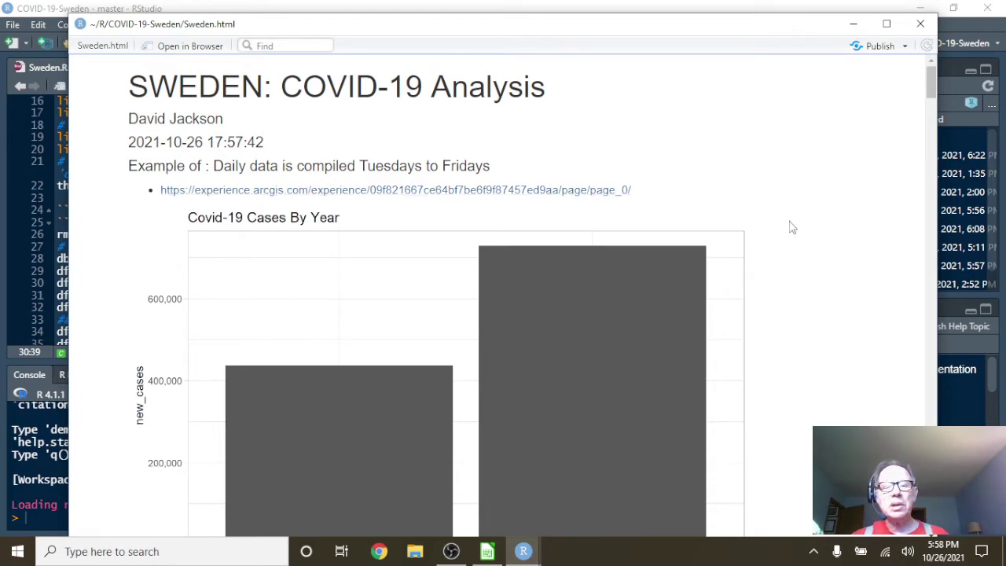
- Scroll the rendered report down to the Covid-19 Cases By Year chart for 2020–2021
{"action": "scroll", "scroll_direction": "down", "scroll_amount": 3}
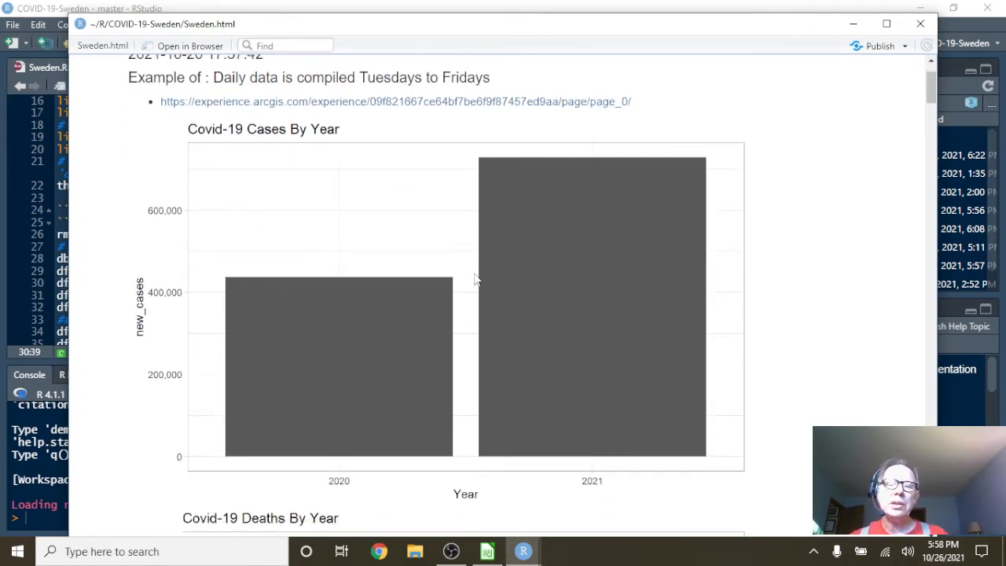
{"action": "mouse_move", "coordinate": [547, 268]}
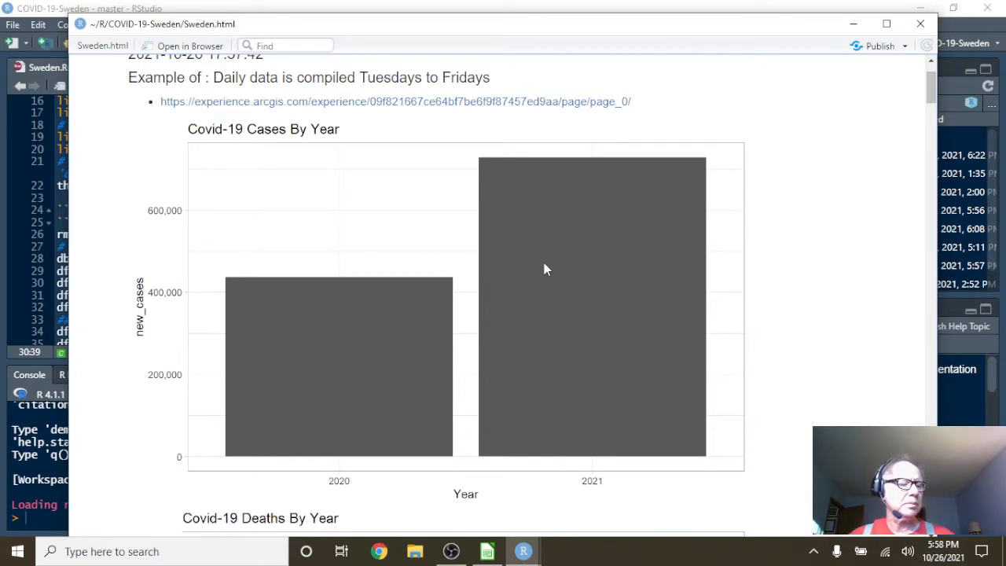
{"action": "mouse_move", "coordinate": [569, 221]}
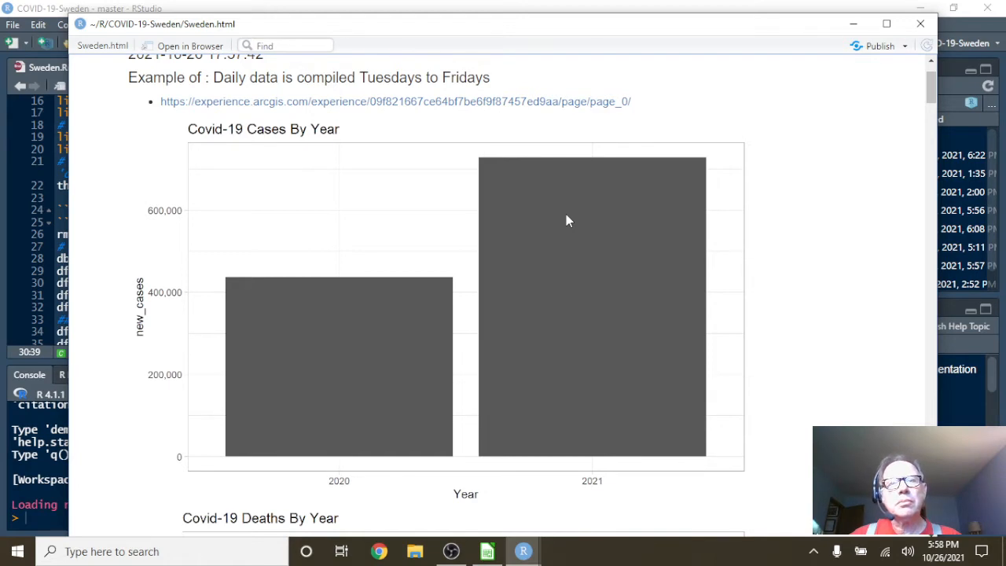
{"action": "mouse_move", "coordinate": [616, 214]}
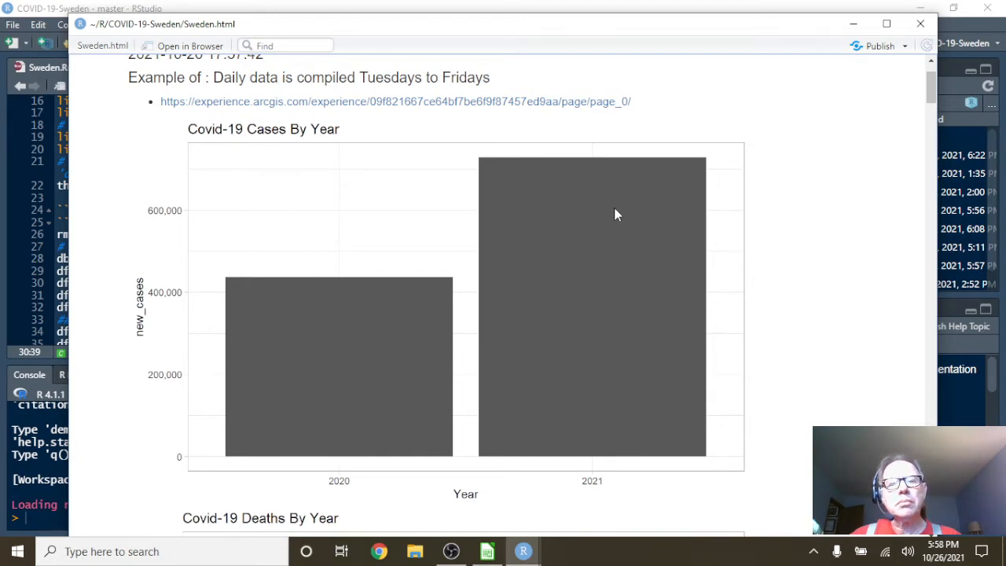
{"action": "mouse_move", "coordinate": [601, 218]}
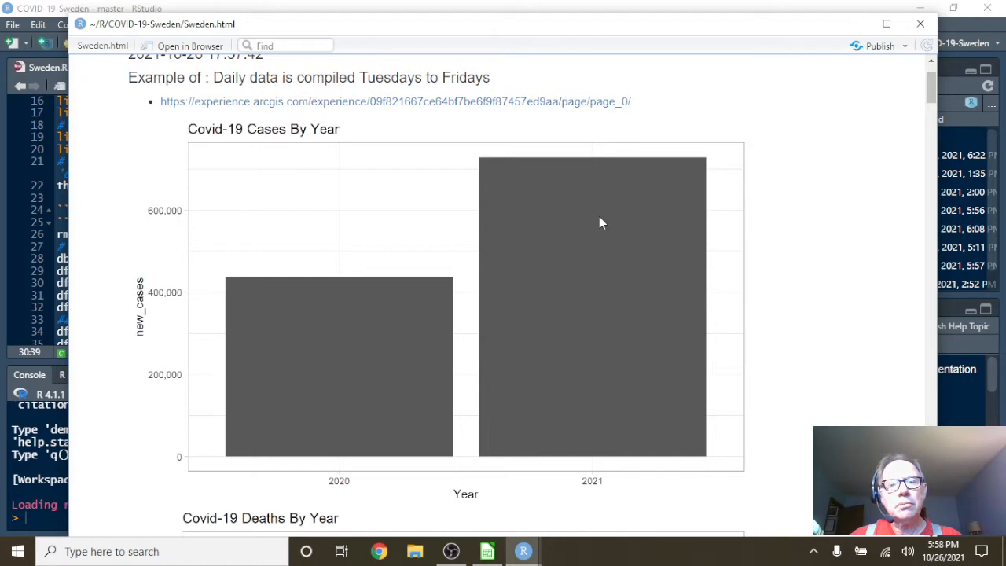
{"action": "mouse_move", "coordinate": [583, 222]}
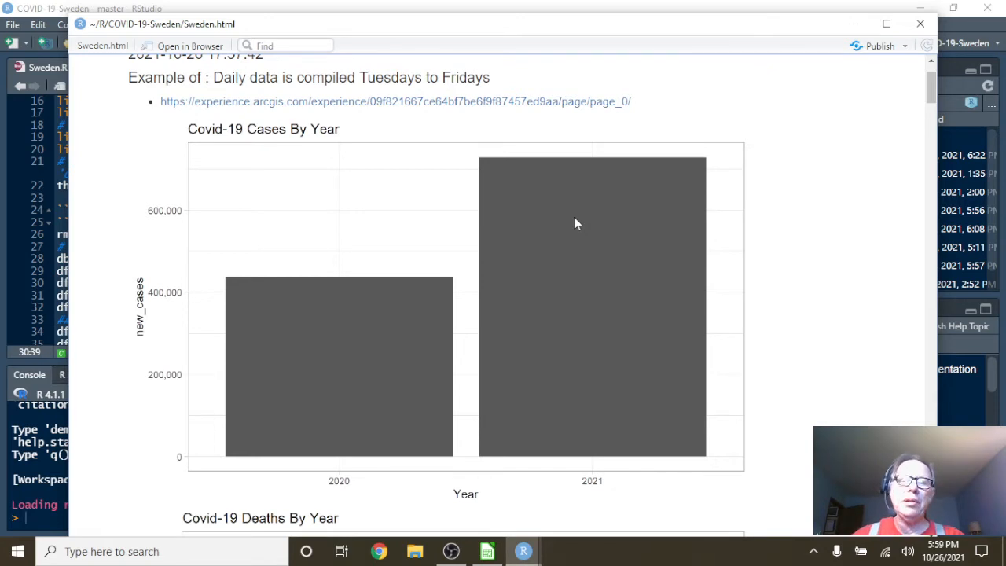
{"action": "mouse_move", "coordinate": [610, 271]}
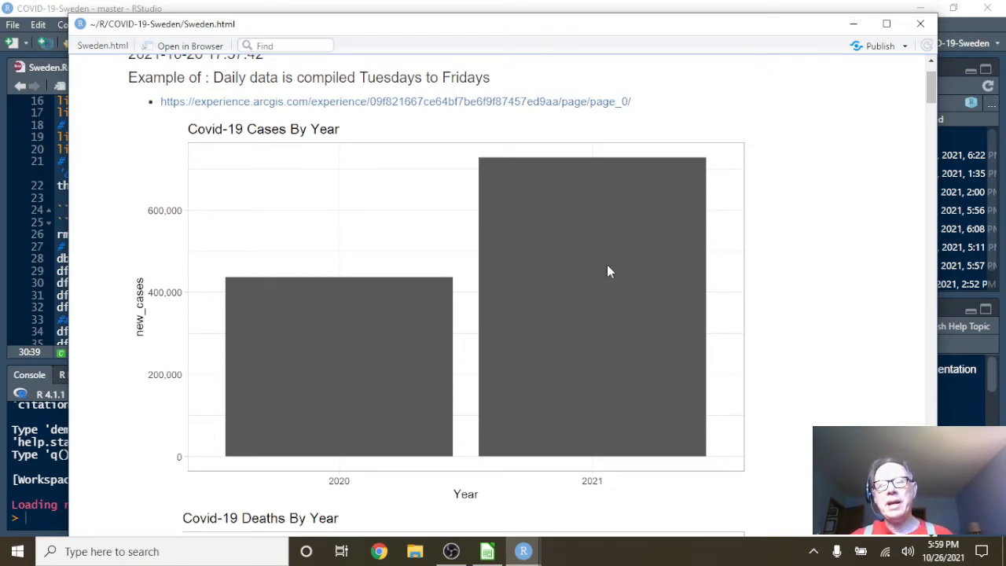
{"action": "mouse_move", "coordinate": [601, 254]}
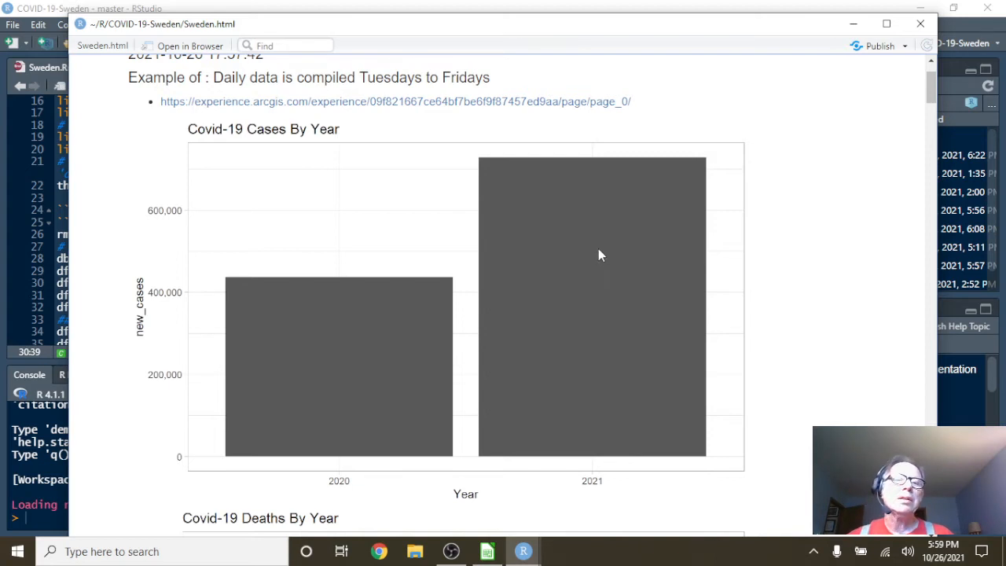
{"action": "mouse_move", "coordinate": [595, 250]}
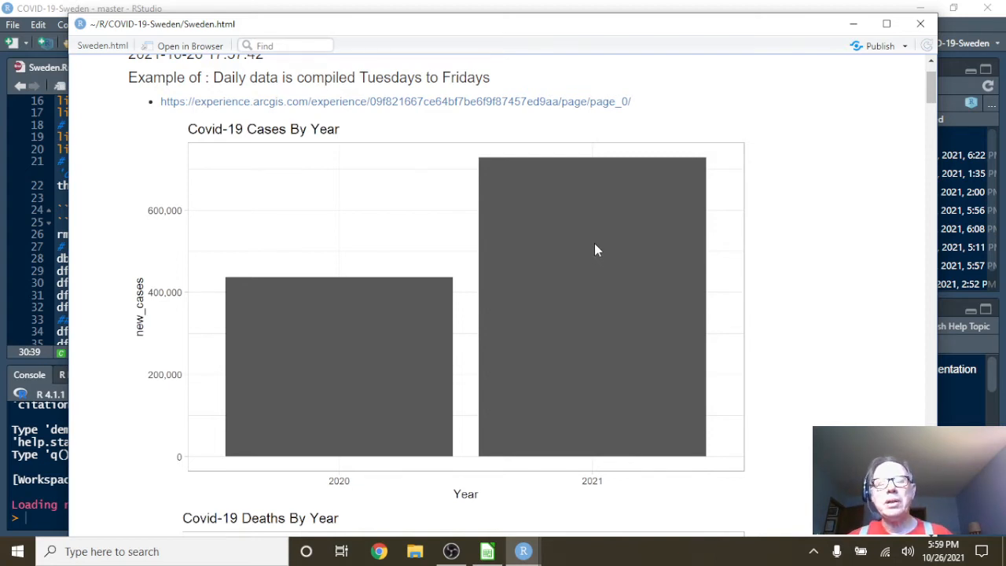
{"action": "mouse_move", "coordinate": [605, 252]}
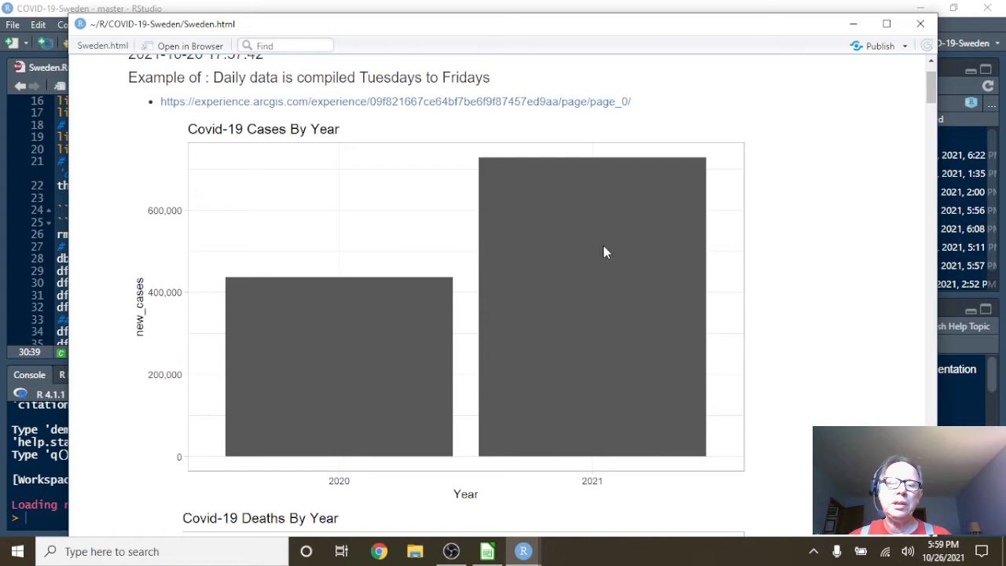
{"action": "mouse_move", "coordinate": [549, 259]}
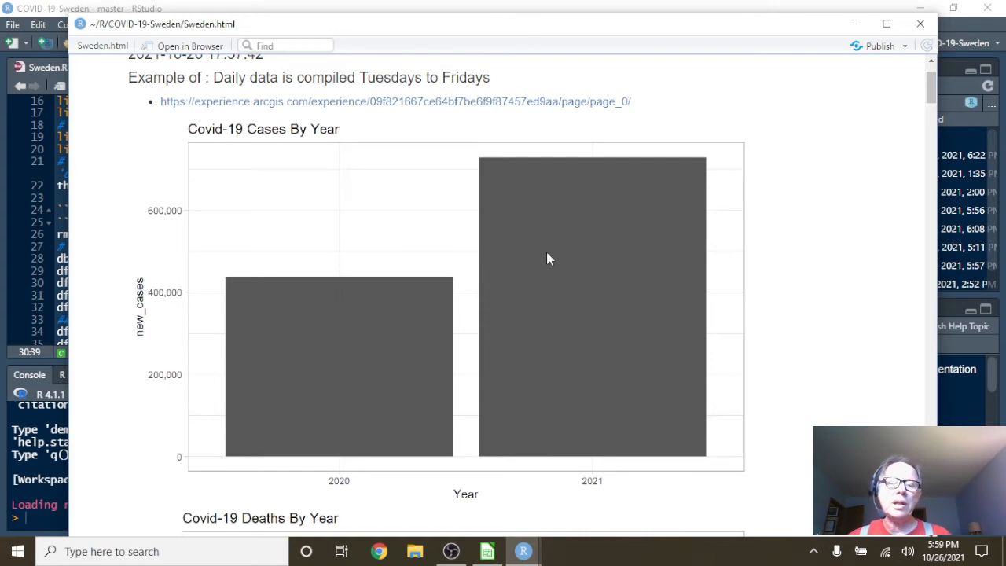
{"action": "mouse_move", "coordinate": [387, 308]}
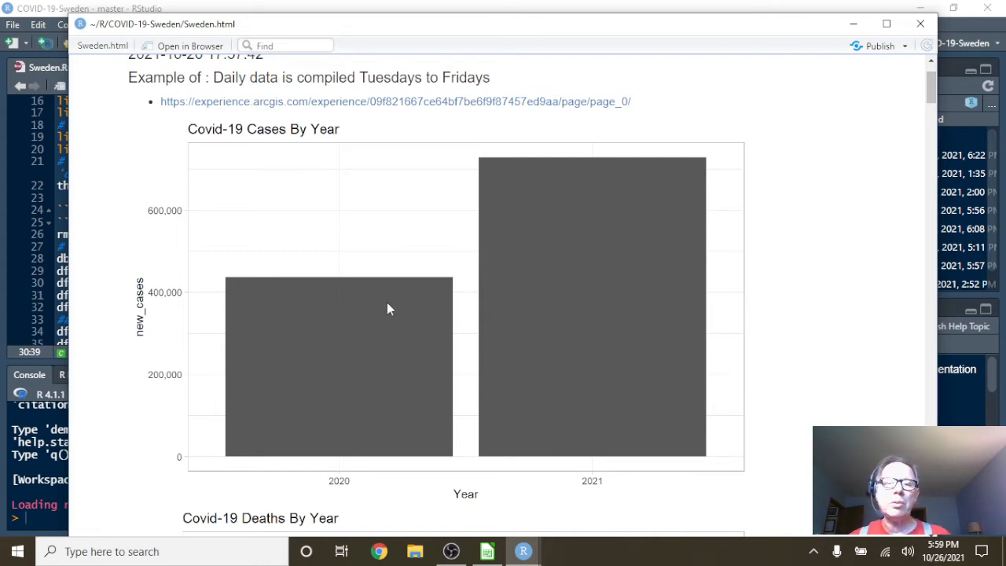
{"action": "mouse_move", "coordinate": [554, 306]}
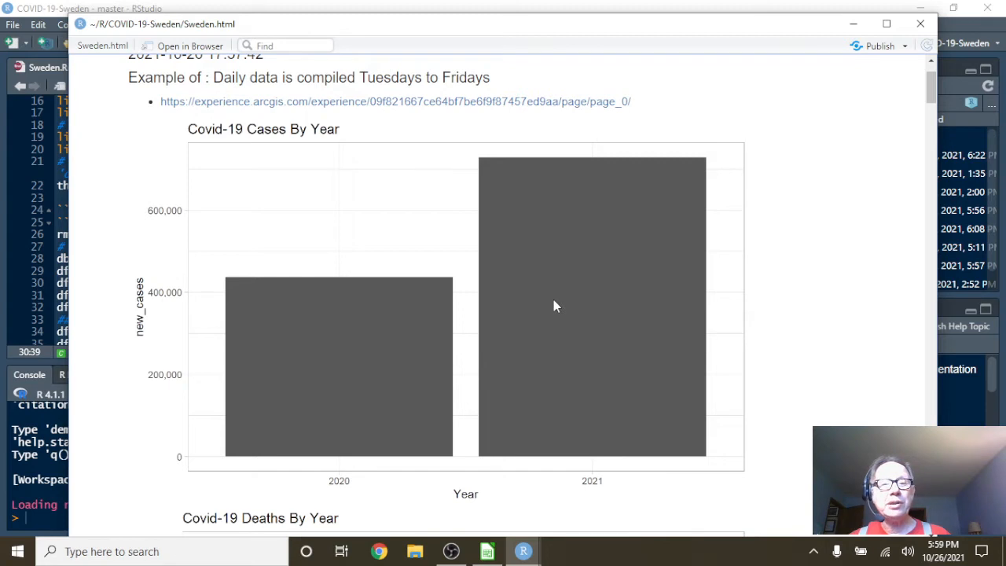
- Scroll past the Cases By Year chart to Deaths By Year and the Tuesday–Friday cases plot
{"action": "scroll", "scroll_direction": "down", "scroll_amount": 3}
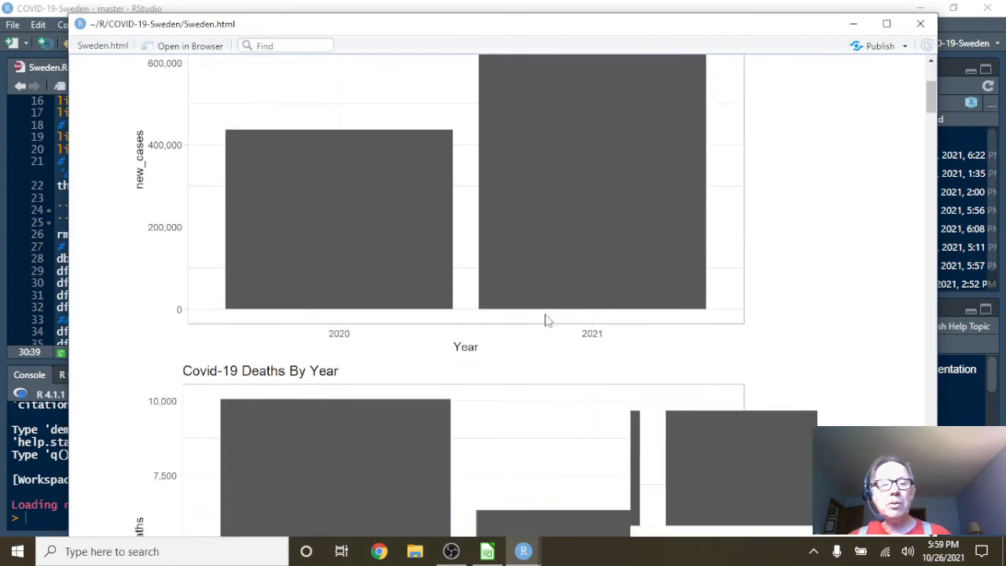
{"action": "scroll", "scroll_direction": "down", "scroll_amount": 3}
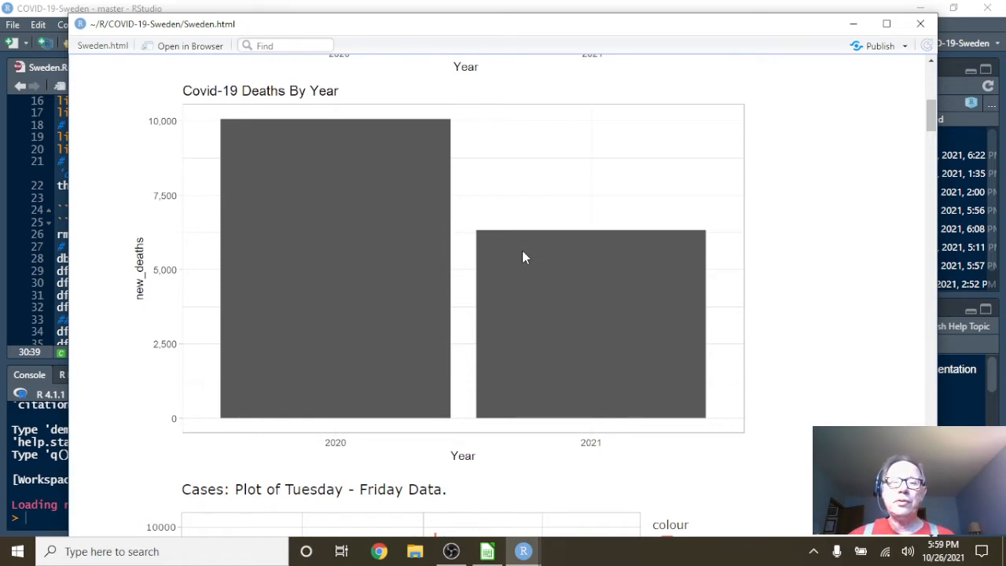
{"action": "mouse_move", "coordinate": [547, 268]}
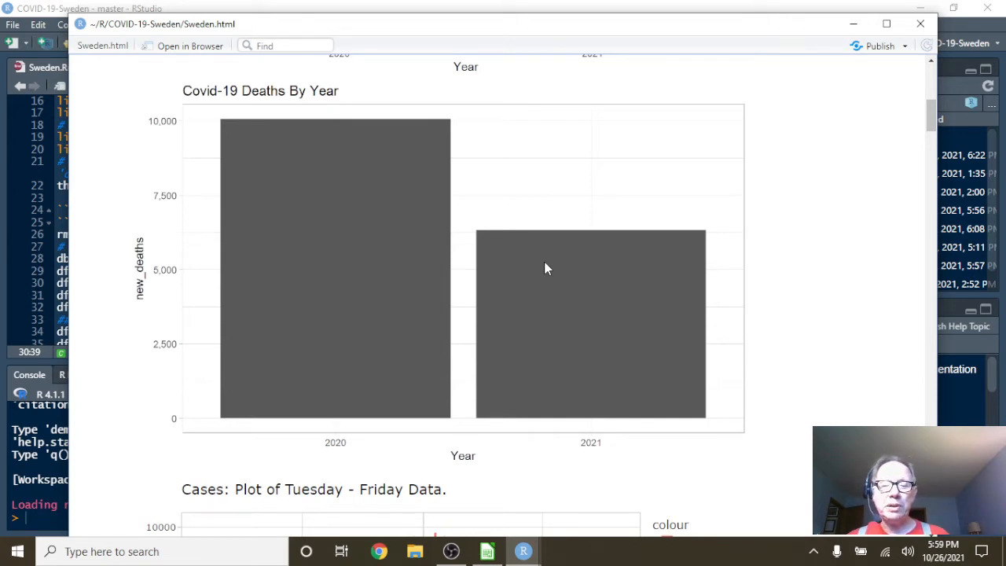
{"action": "scroll", "scroll_direction": "down", "scroll_amount": 3}
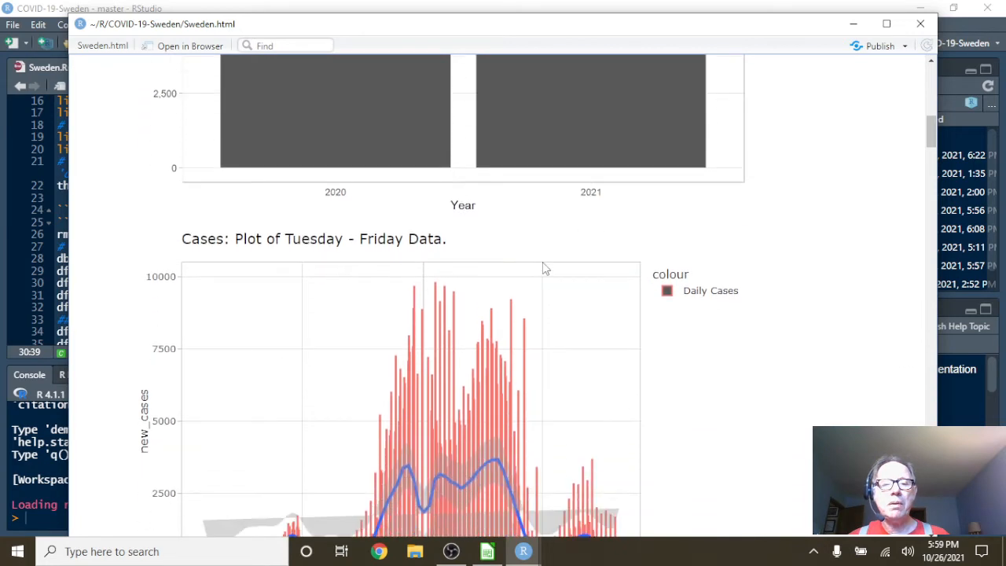
- Move past the Tuesday–Friday cases plot to the Cases: 14 Day Moving Average chart
{"action": "scroll", "scroll_direction": "down", "scroll_amount": 3}
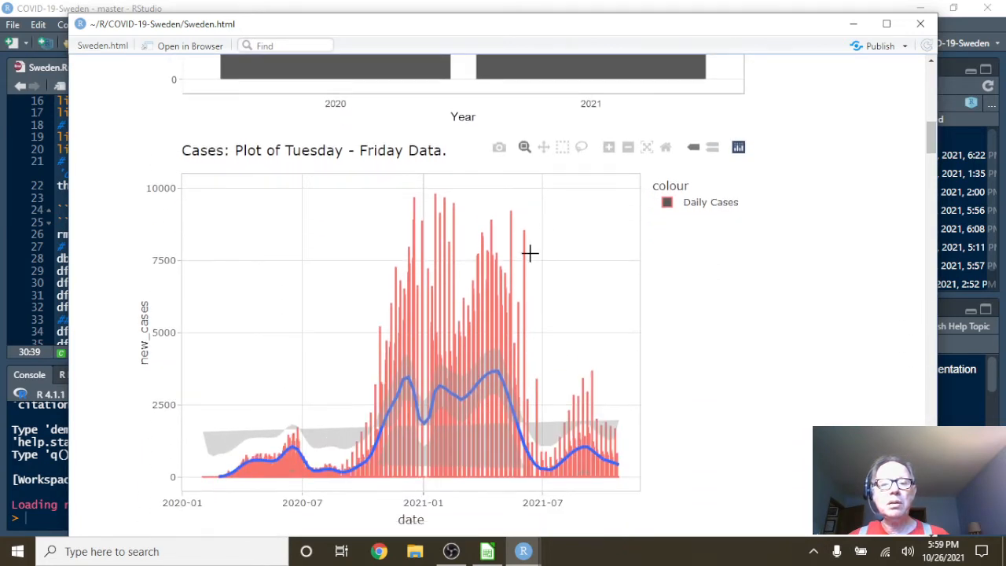
{"action": "mouse_move", "coordinate": [526, 240]}
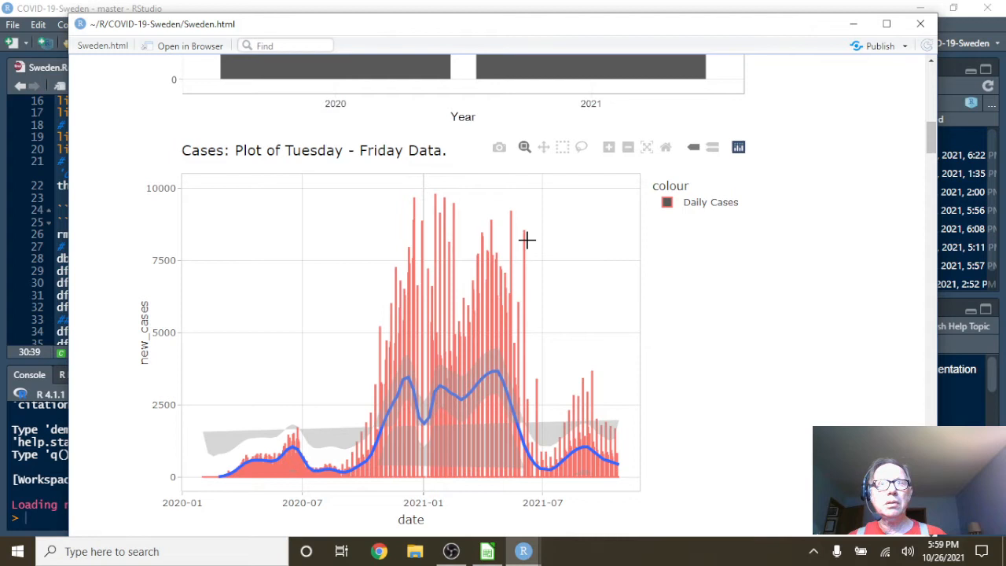
{"action": "mouse_move", "coordinate": [421, 195]}
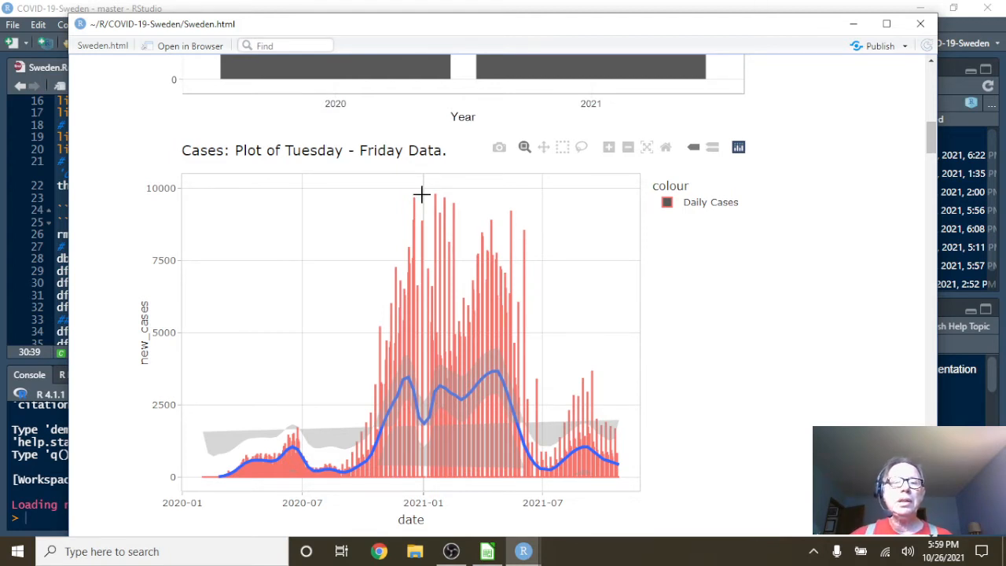
{"action": "mouse_move", "coordinate": [494, 214]}
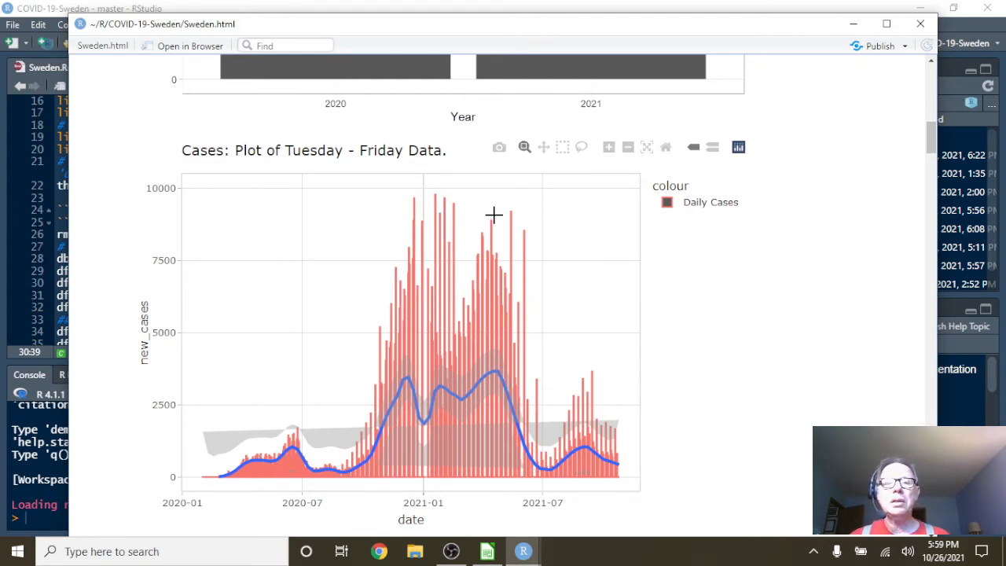
{"action": "mouse_move", "coordinate": [487, 383]}
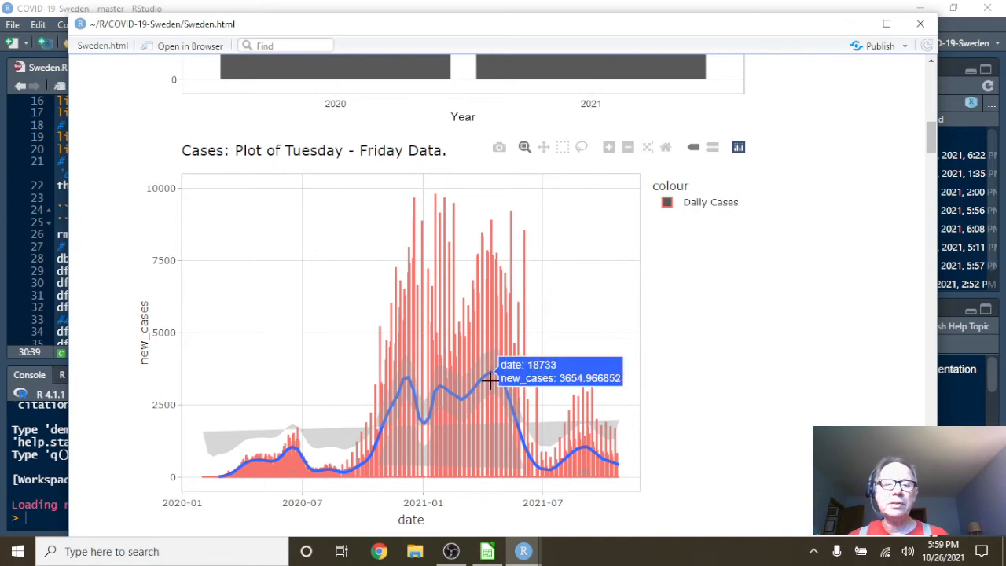
{"action": "mouse_move", "coordinate": [523, 254]}
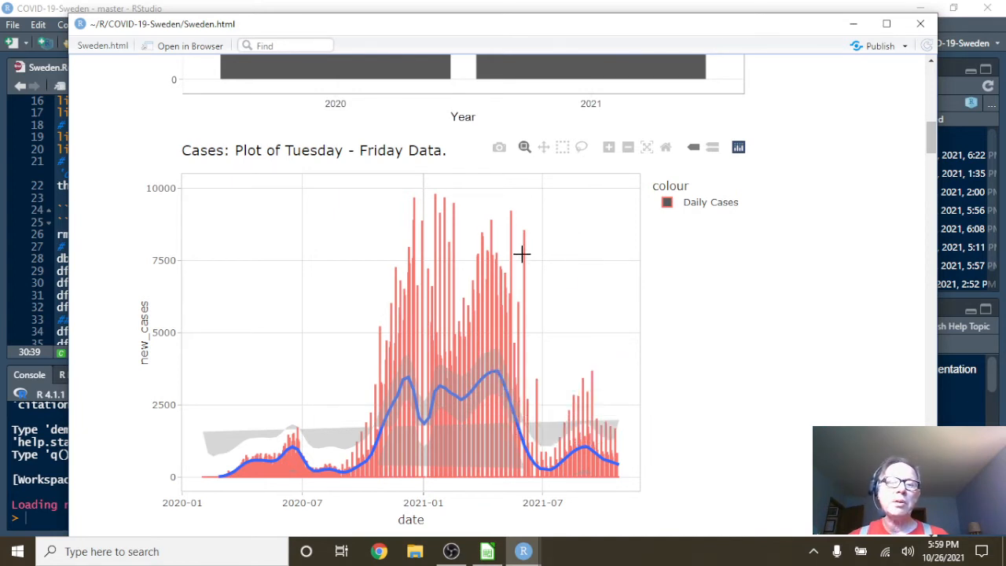
{"action": "mouse_move", "coordinate": [553, 332]}
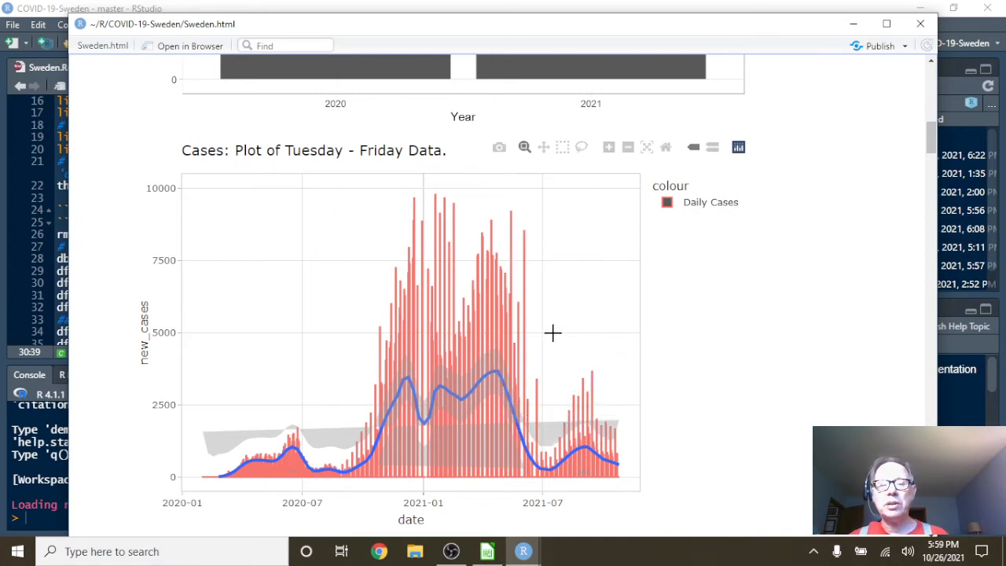
{"action": "mouse_move", "coordinate": [385, 348]}
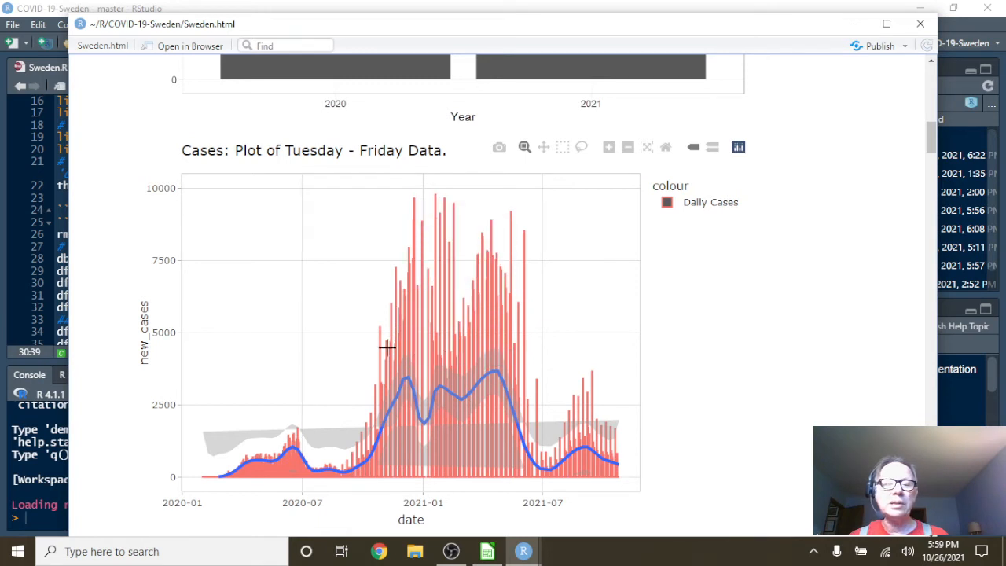
{"action": "mouse_move", "coordinate": [450, 338]}
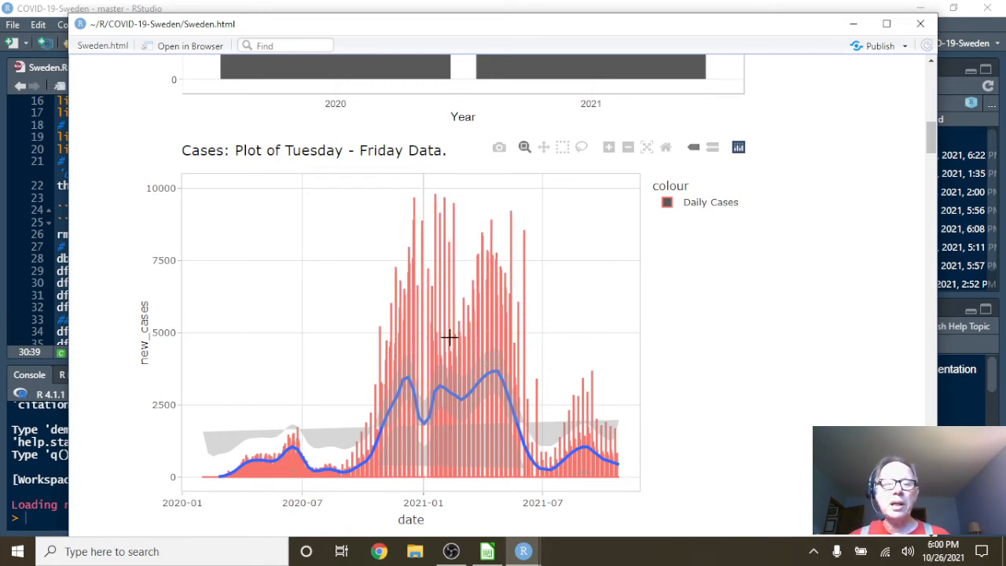
{"action": "mouse_move", "coordinate": [487, 351]}
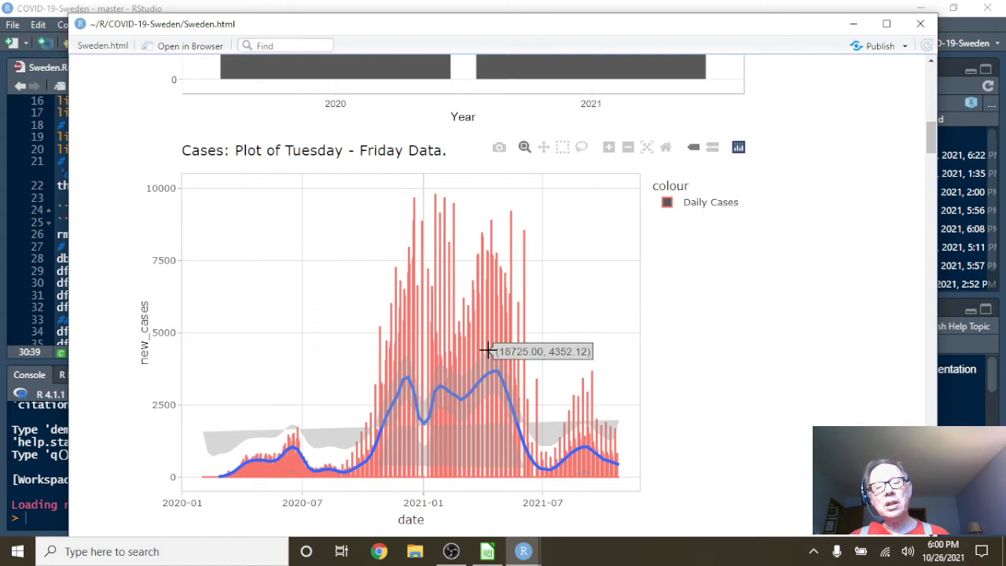
{"action": "mouse_move", "coordinate": [489, 371]}
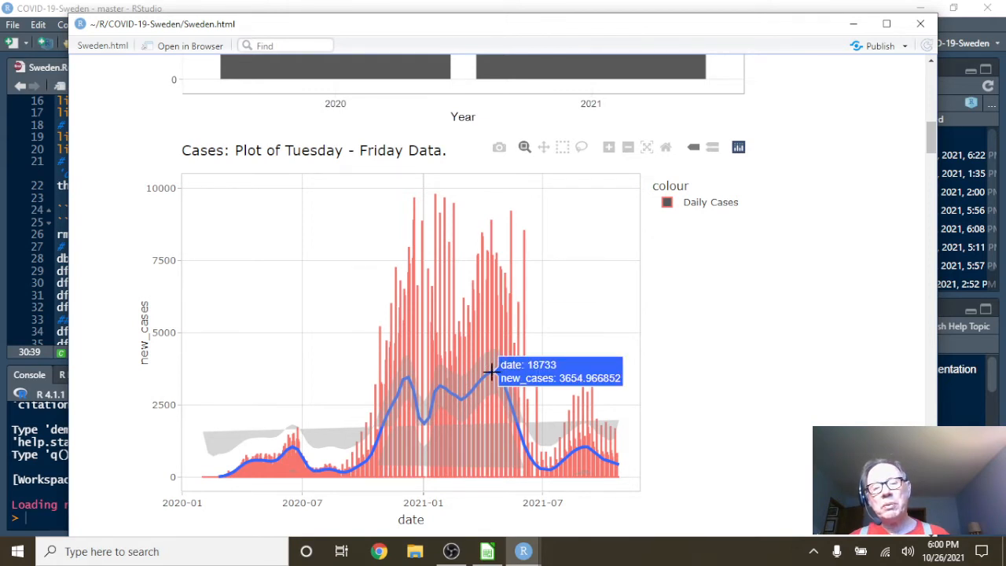
{"action": "mouse_move", "coordinate": [517, 449]}
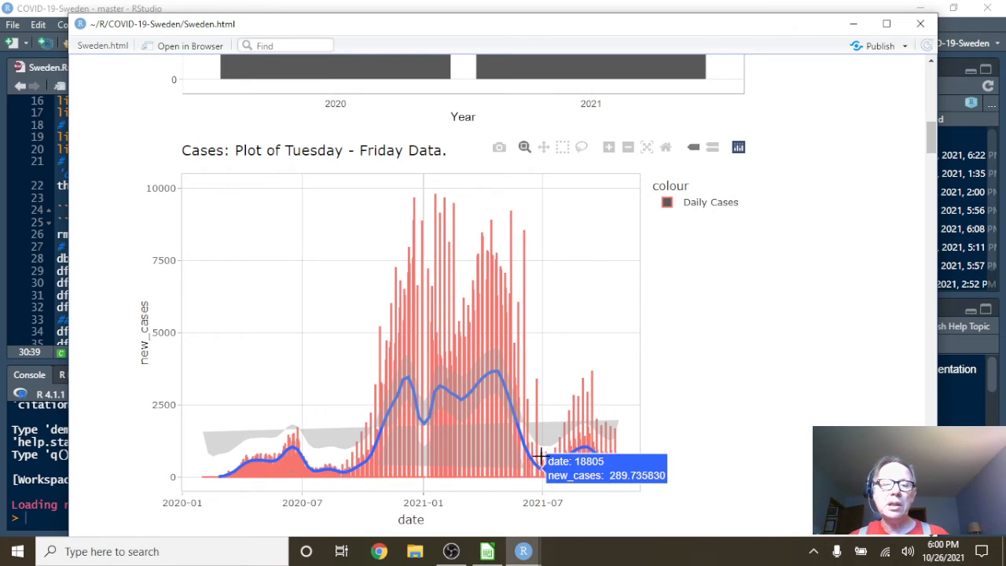
{"action": "mouse_move", "coordinate": [525, 225]}
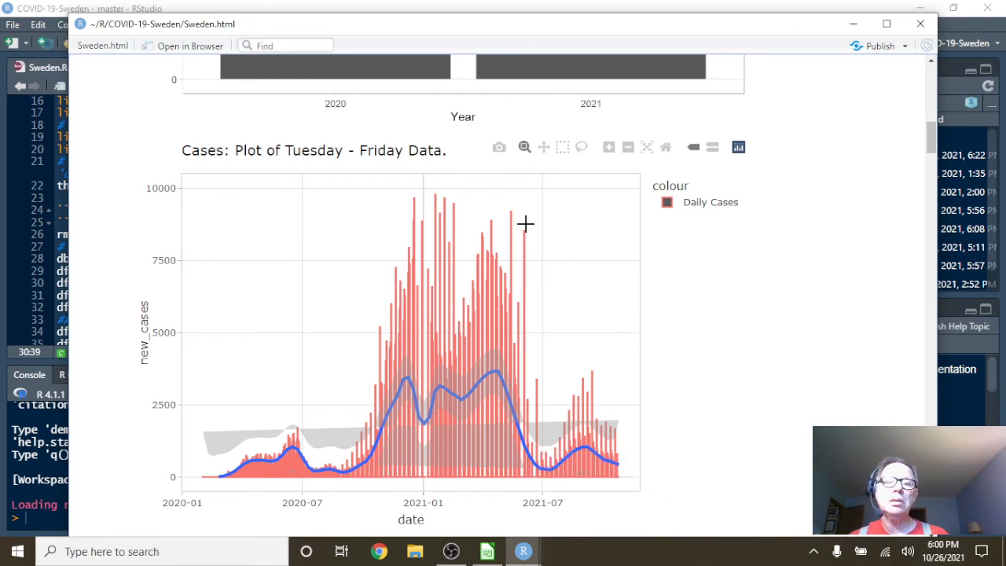
{"action": "mouse_move", "coordinate": [511, 213]}
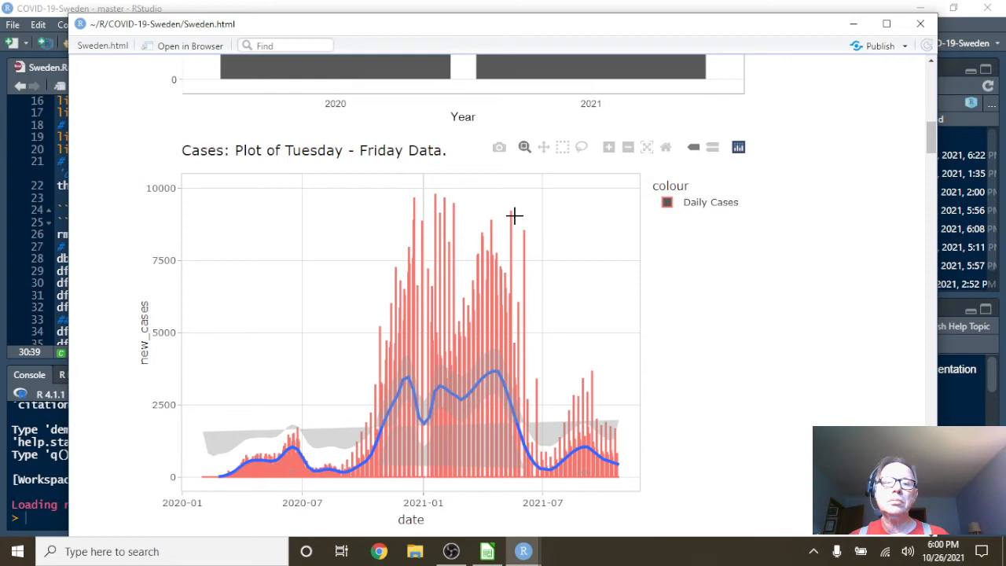
{"action": "mouse_move", "coordinate": [517, 385]}
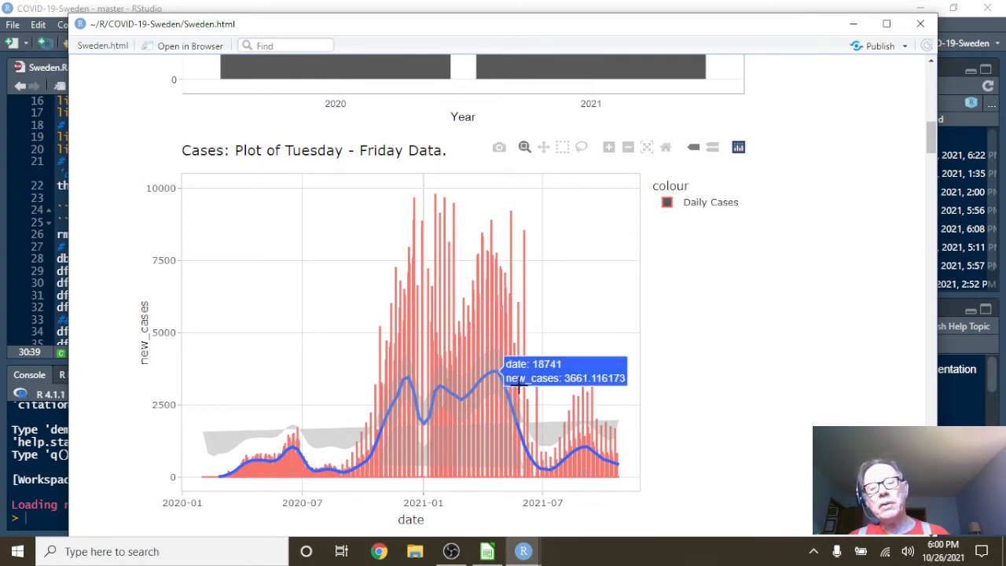
{"action": "mouse_move", "coordinate": [546, 467]}
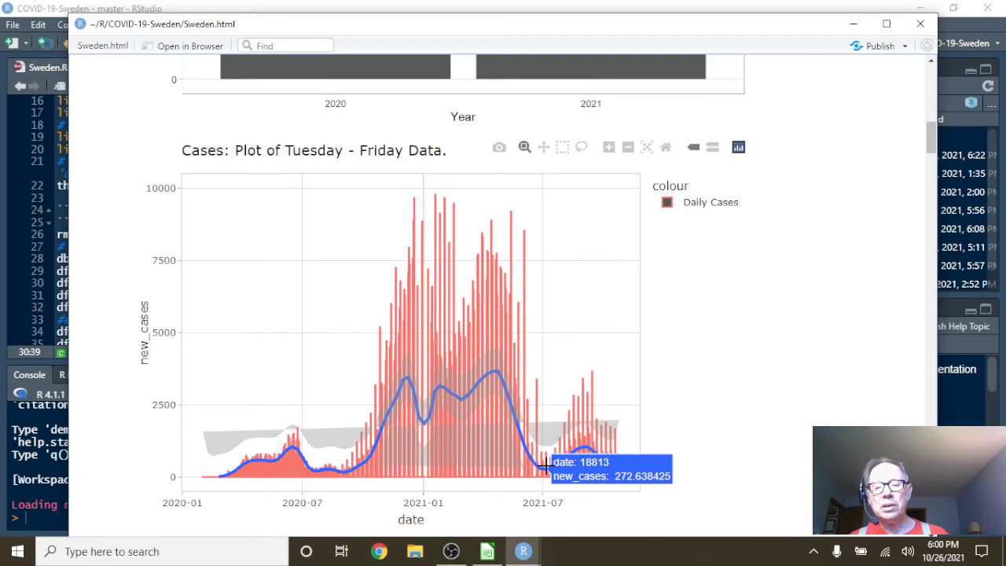
{"action": "mouse_move", "coordinate": [567, 462]}
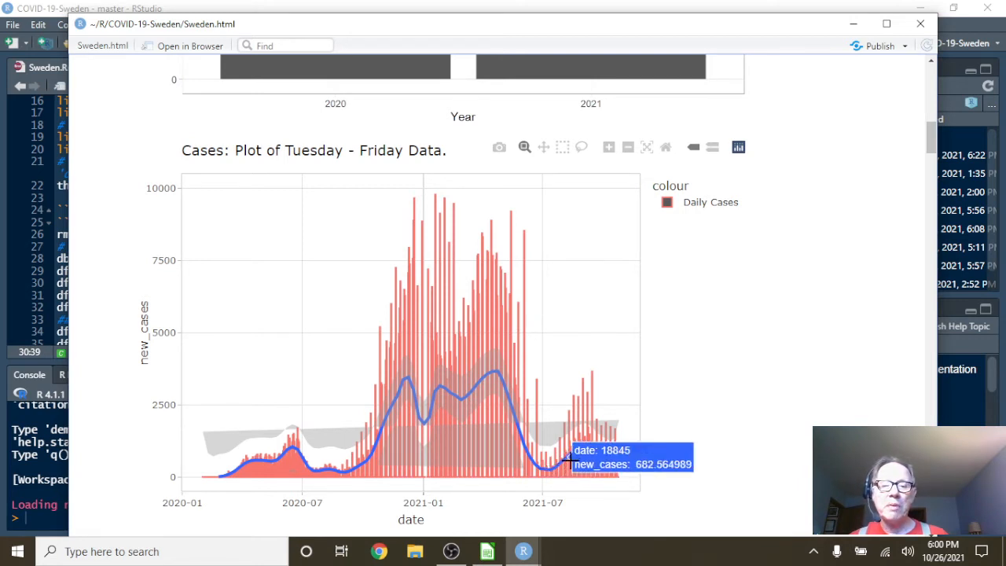
{"action": "mouse_move", "coordinate": [585, 447]}
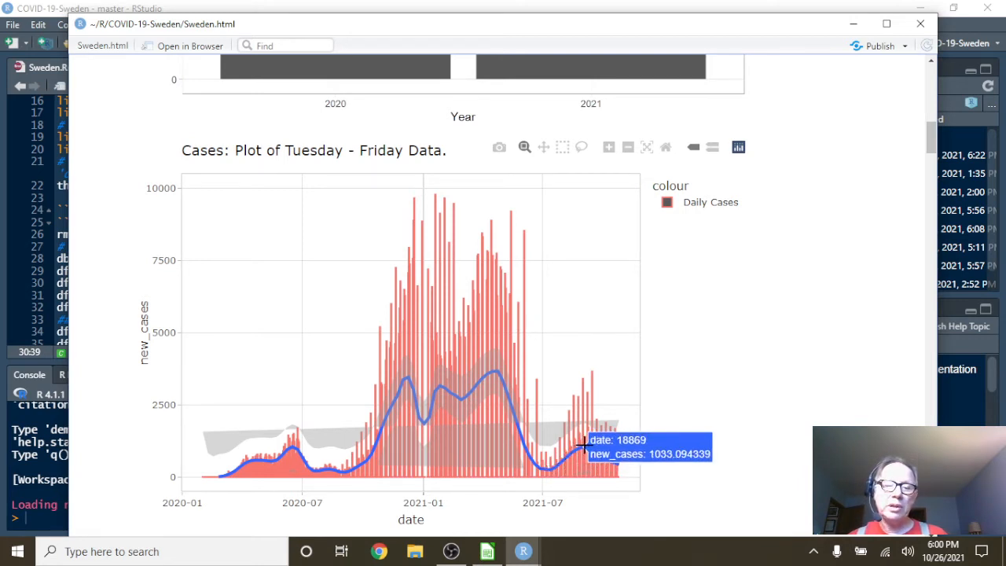
{"action": "mouse_move", "coordinate": [593, 449]}
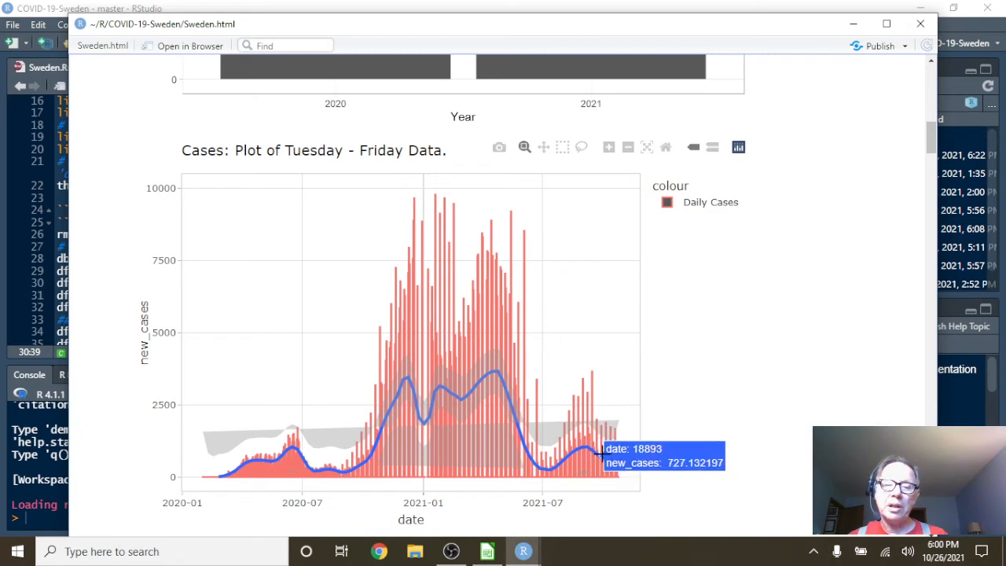
{"action": "mouse_move", "coordinate": [656, 397]}
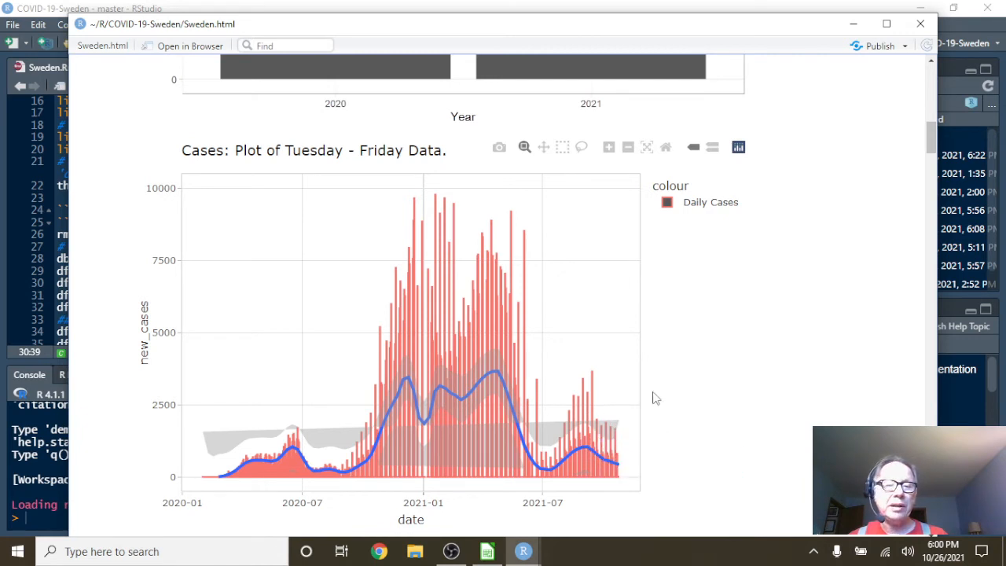
{"action": "scroll", "scroll_direction": "down", "scroll_amount": 3}
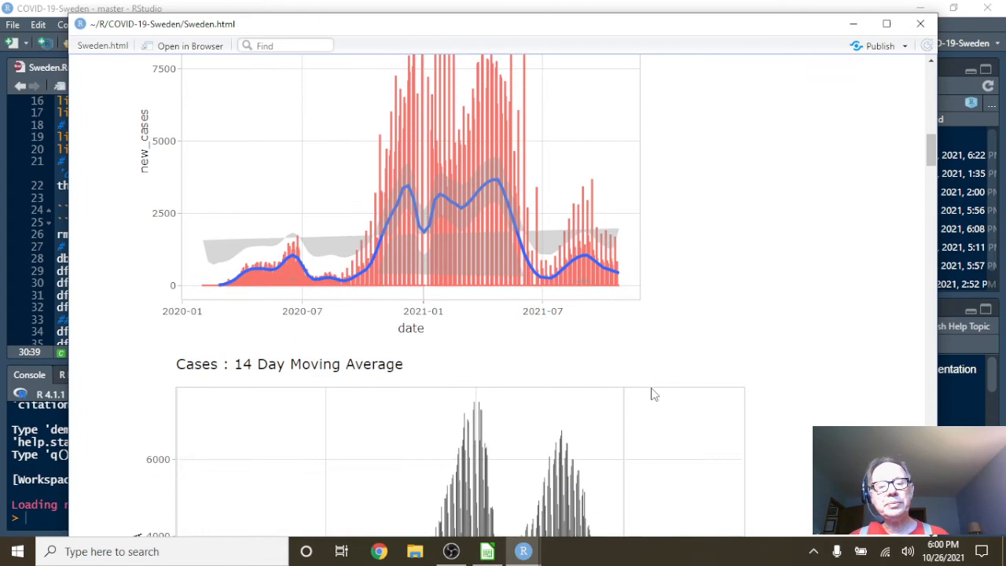
- Zoom the cases moving-average chart onto the final weeks up to 2021-10-25, then reach the deaths plot
{"action": "scroll", "scroll_direction": "down", "scroll_amount": 3}
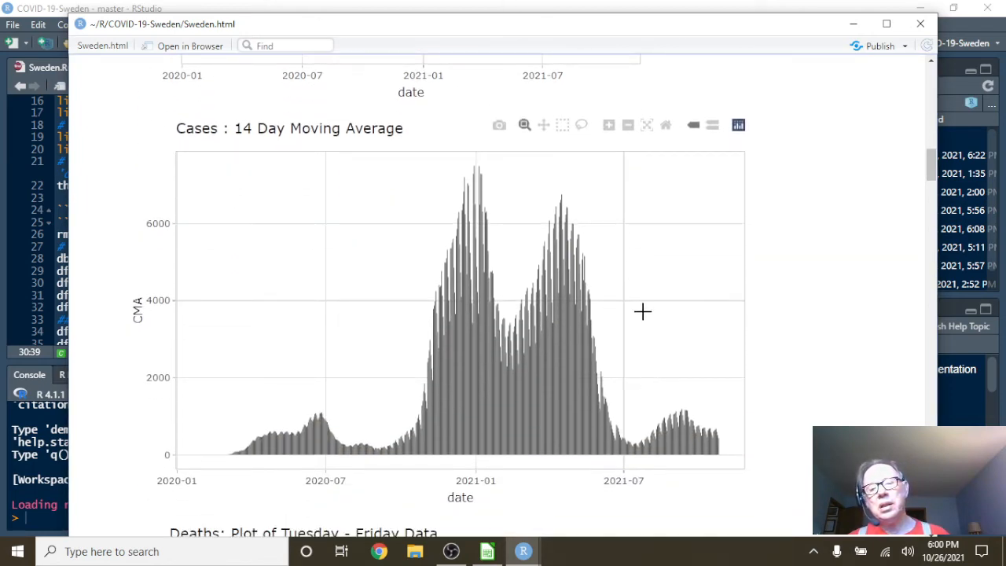
{"action": "left_click_drag", "start_coordinate": [643, 311], "coordinate": [742, 471]}
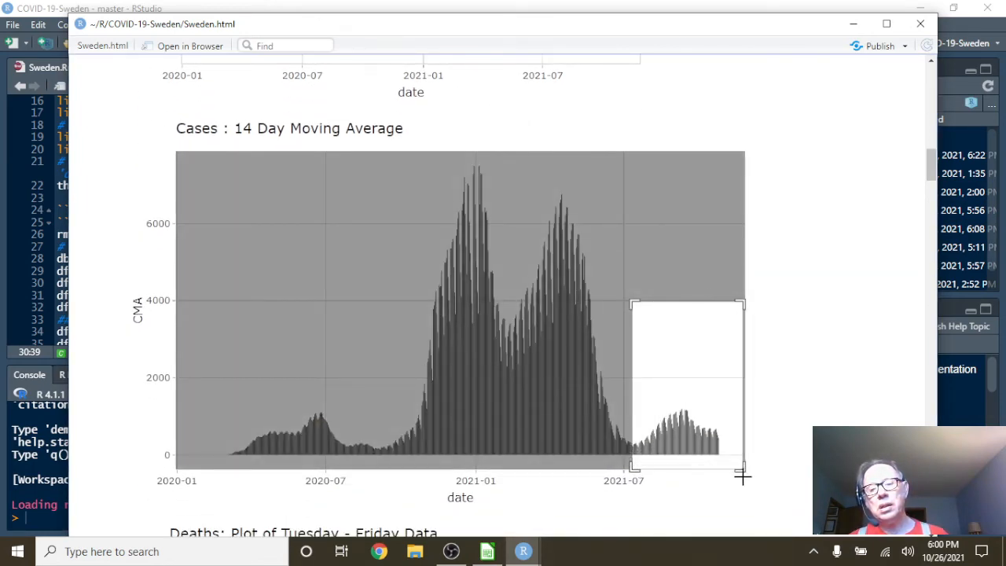
{"action": "left_click_drag", "start_coordinate": [632, 303], "coordinate": [742, 471]}
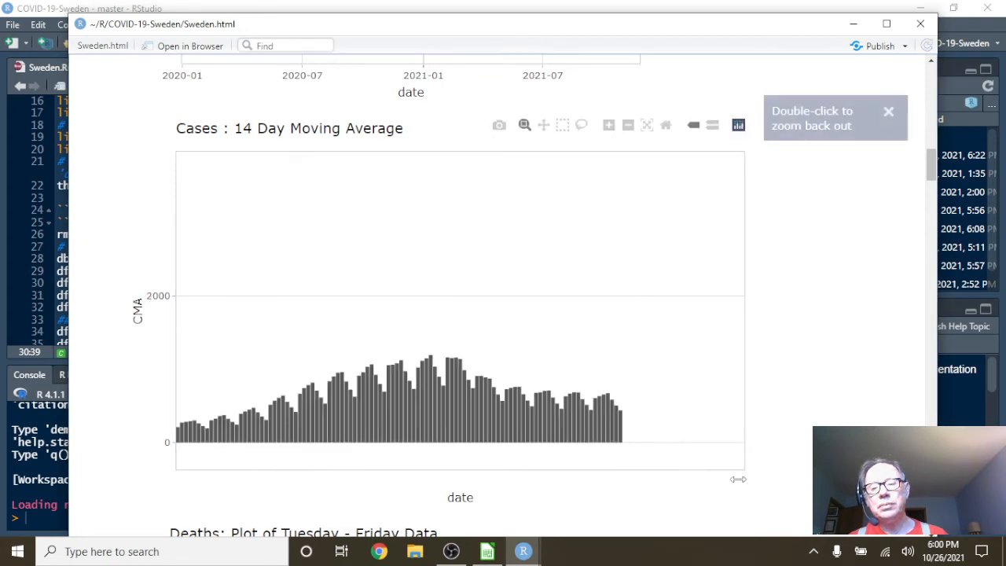
{"action": "left_click_drag", "start_coordinate": [562, 391], "coordinate": [646, 448]}
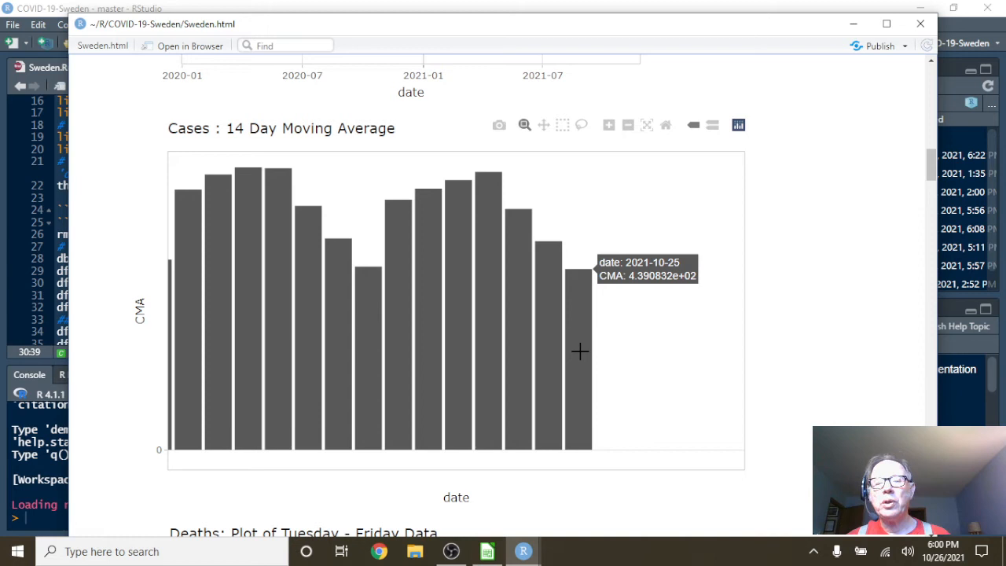
{"action": "mouse_move", "coordinate": [623, 362]}
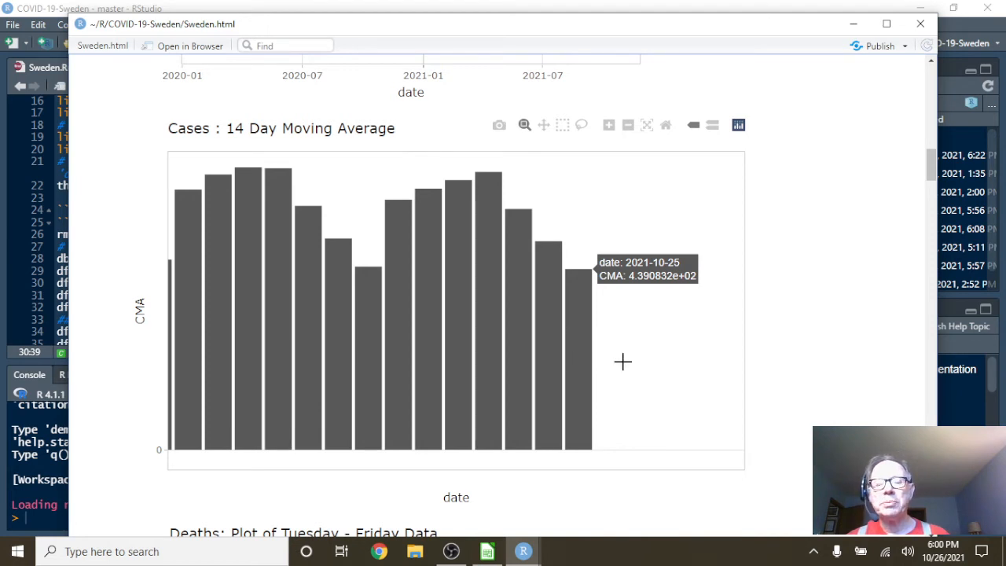
{"action": "scroll", "scroll_direction": "down", "scroll_amount": 3}
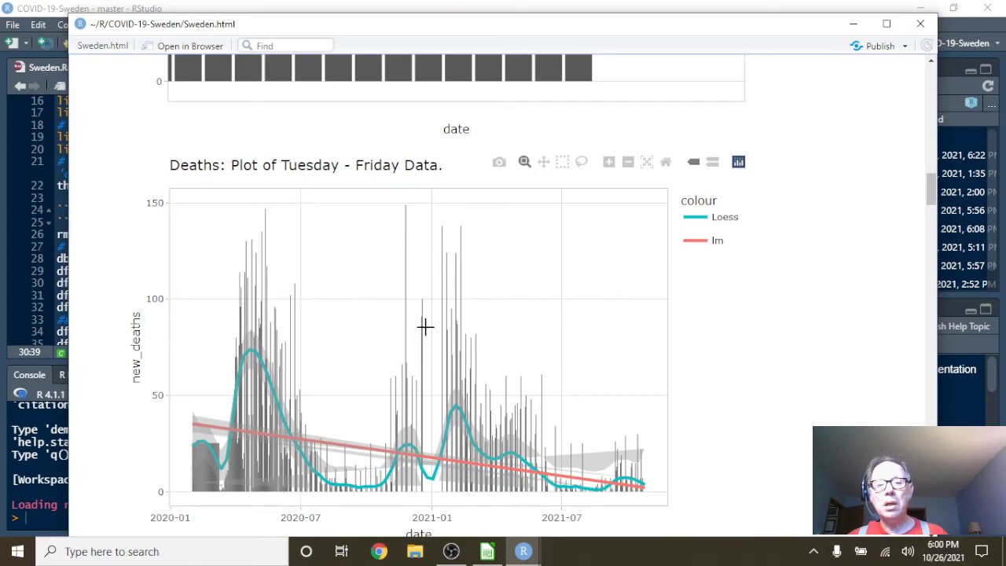
- Zoom the Tuesday–Friday deaths plot into 2021, then move on to the deaths moving average
{"action": "left_click_drag", "start_coordinate": [448, 326], "coordinate": [578, 507]}
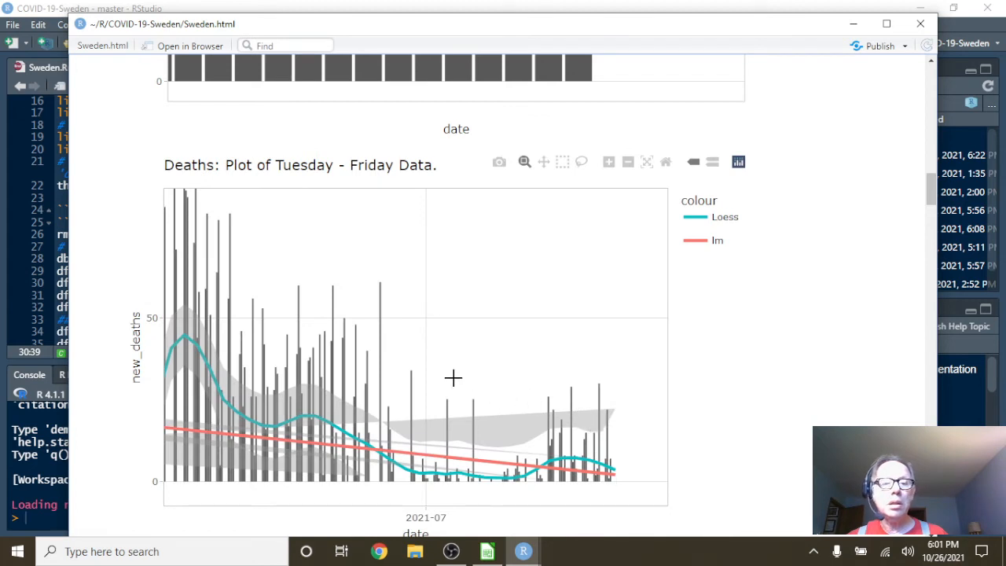
{"action": "mouse_move", "coordinate": [428, 368]}
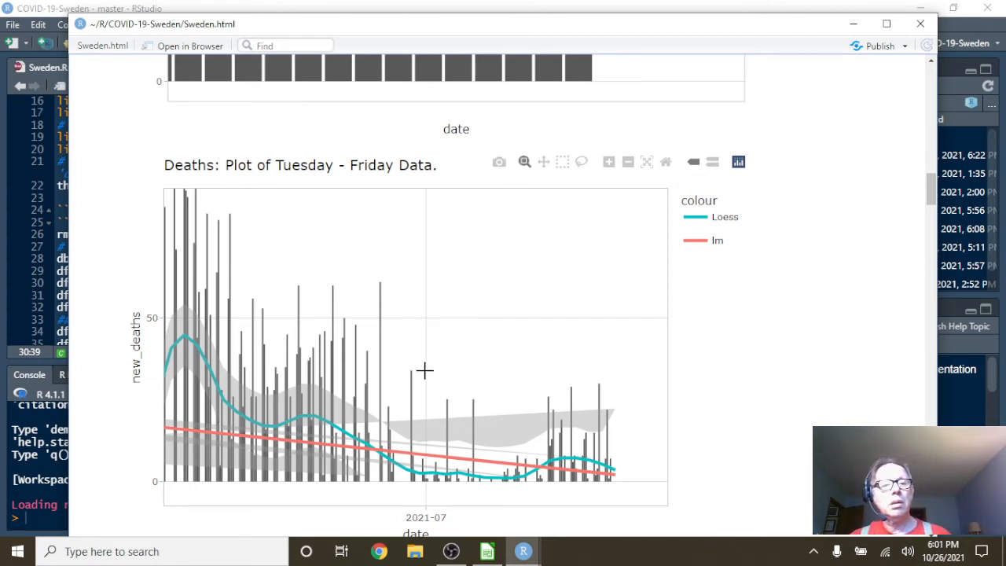
{"action": "mouse_move", "coordinate": [185, 342]}
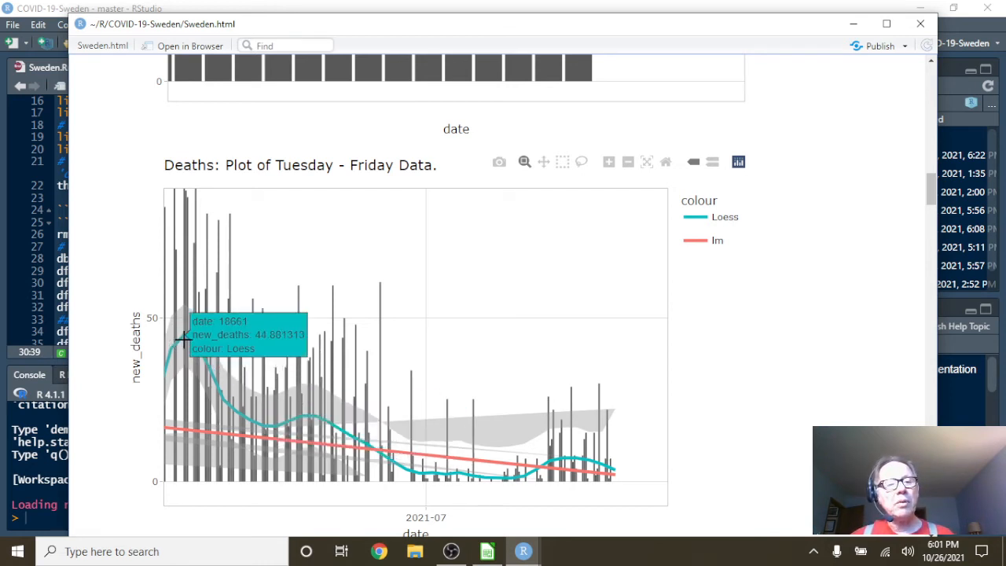
{"action": "mouse_move", "coordinate": [416, 479]}
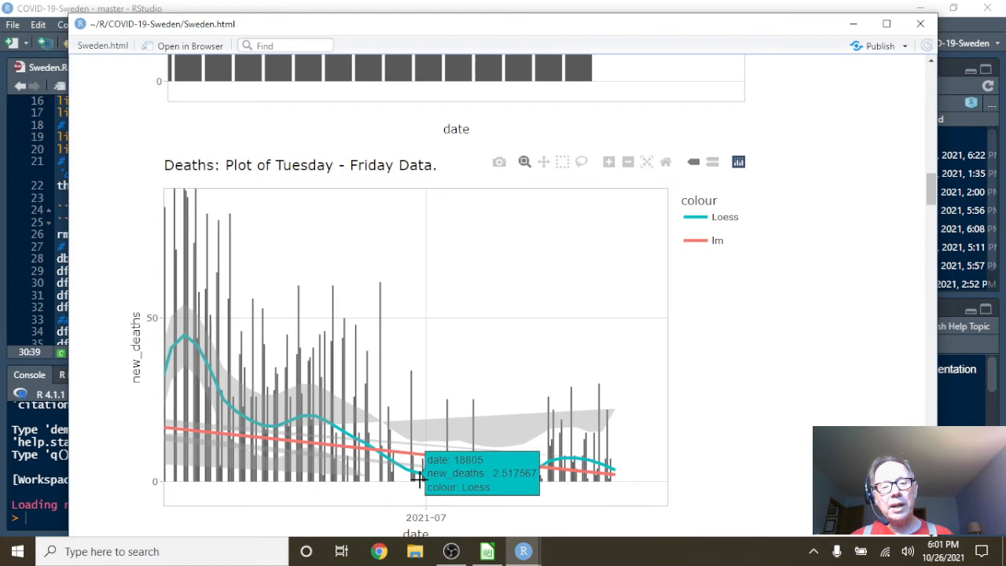
{"action": "mouse_move", "coordinate": [525, 479]}
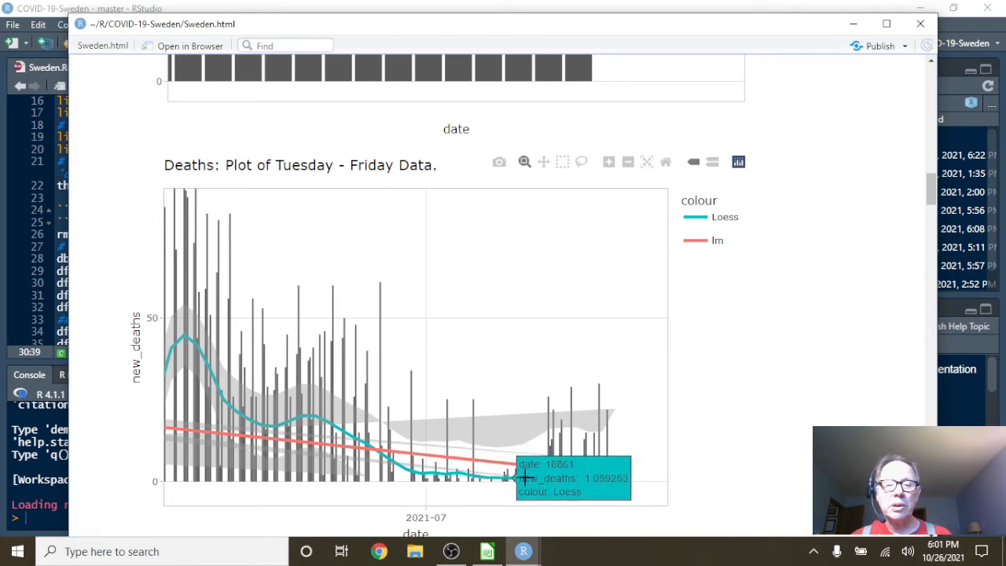
{"action": "mouse_move", "coordinate": [548, 463]}
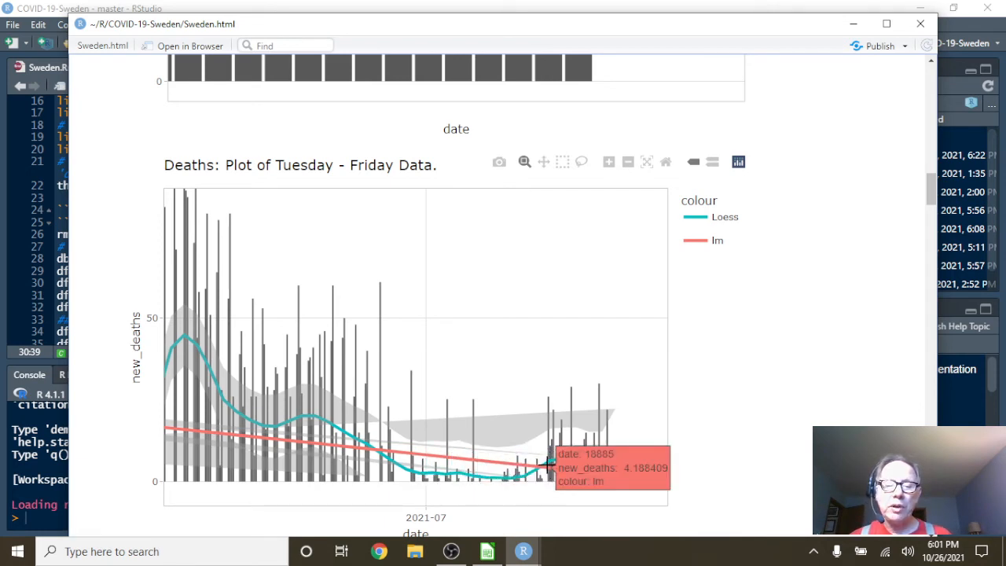
{"action": "mouse_move", "coordinate": [547, 463]}
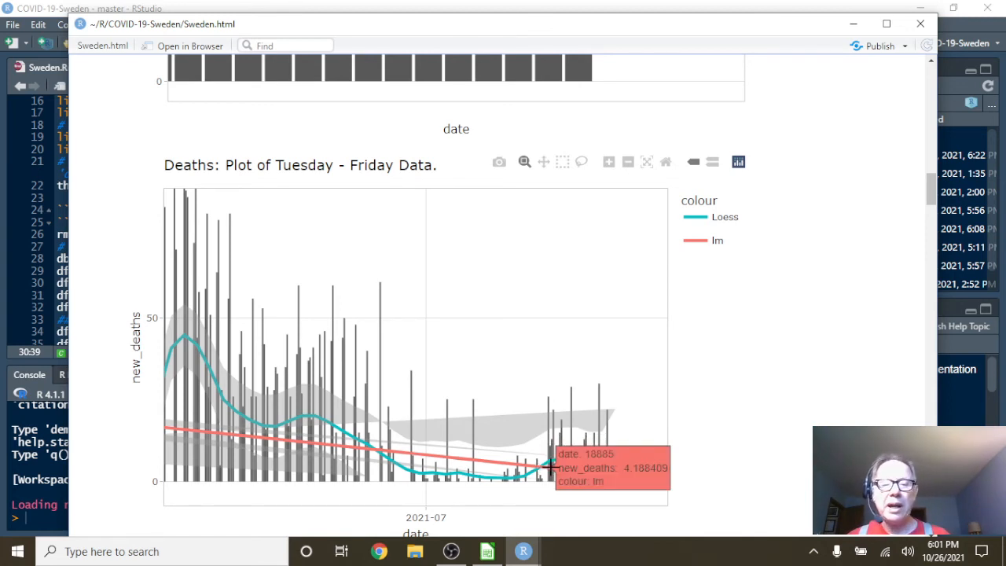
{"action": "mouse_move", "coordinate": [574, 463]}
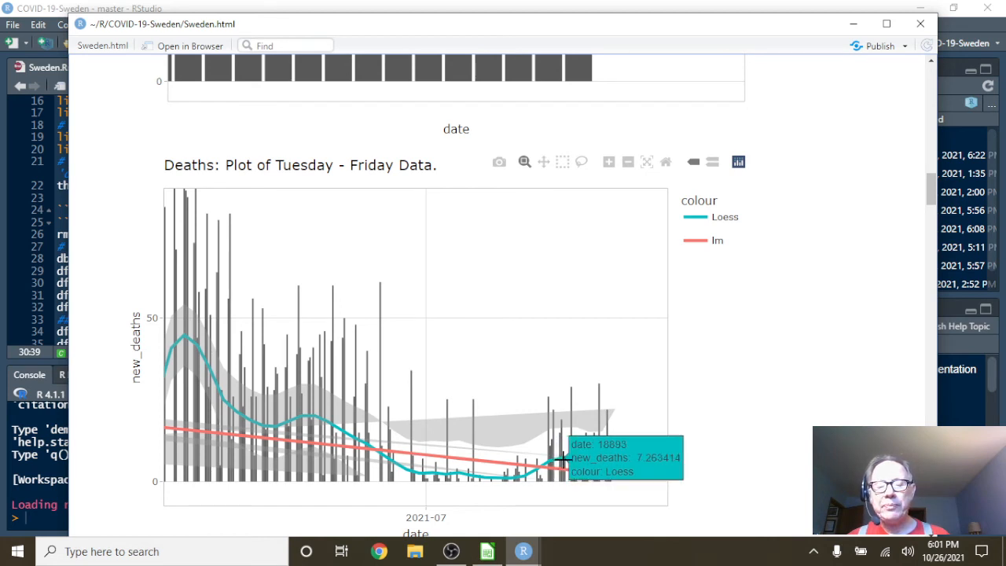
{"action": "mouse_move", "coordinate": [554, 461]}
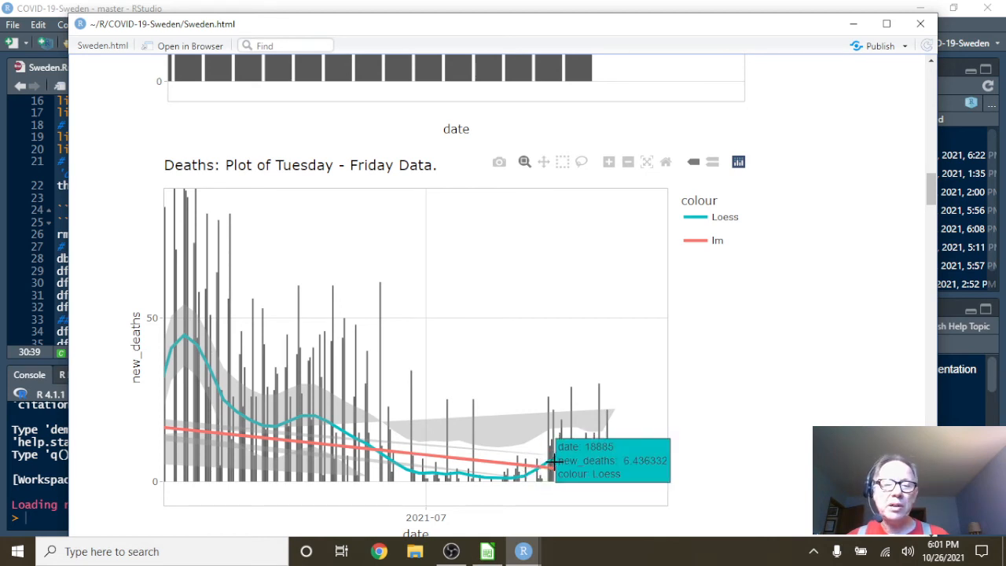
{"action": "mouse_move", "coordinate": [566, 455]}
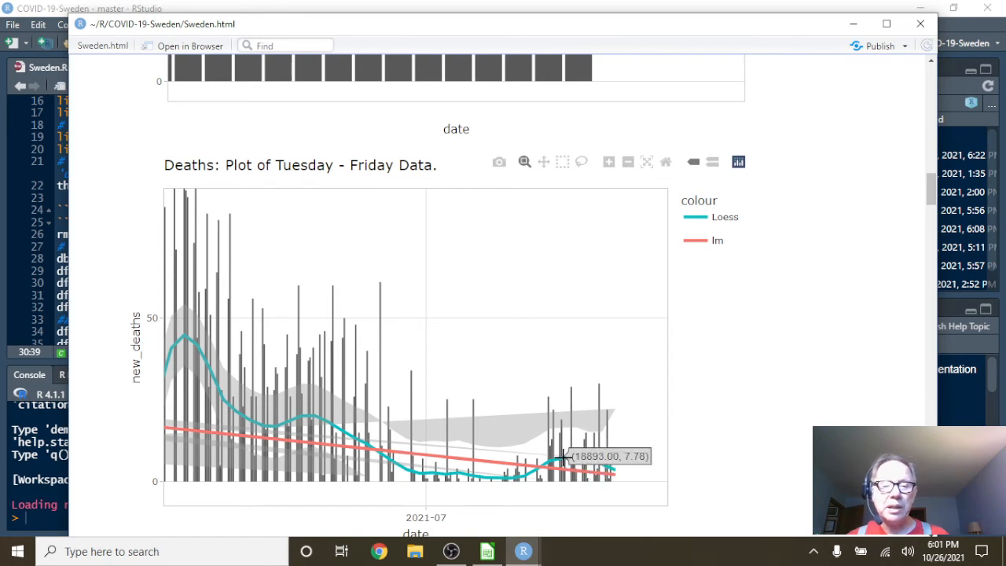
{"action": "mouse_move", "coordinate": [578, 457]}
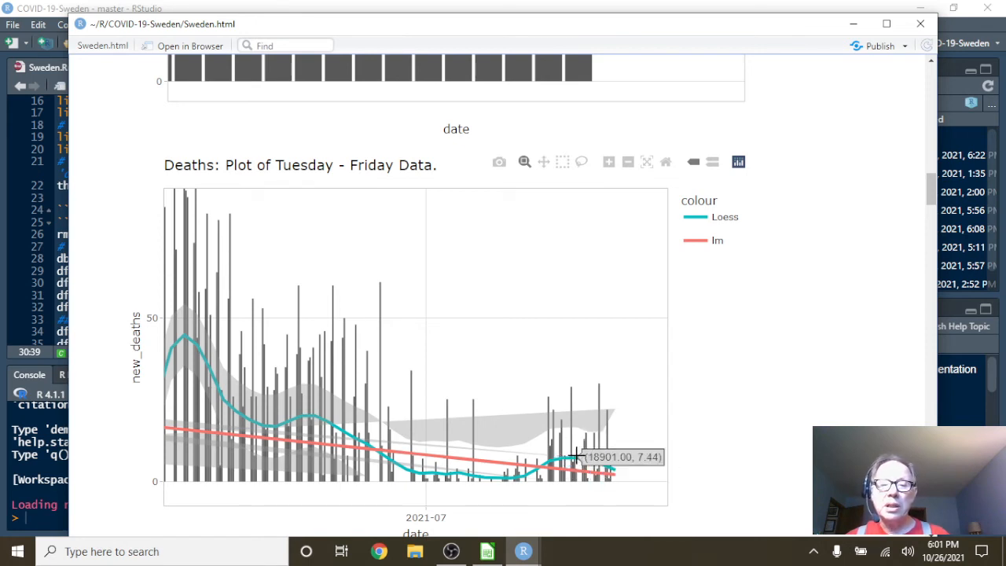
{"action": "mouse_move", "coordinate": [620, 455]}
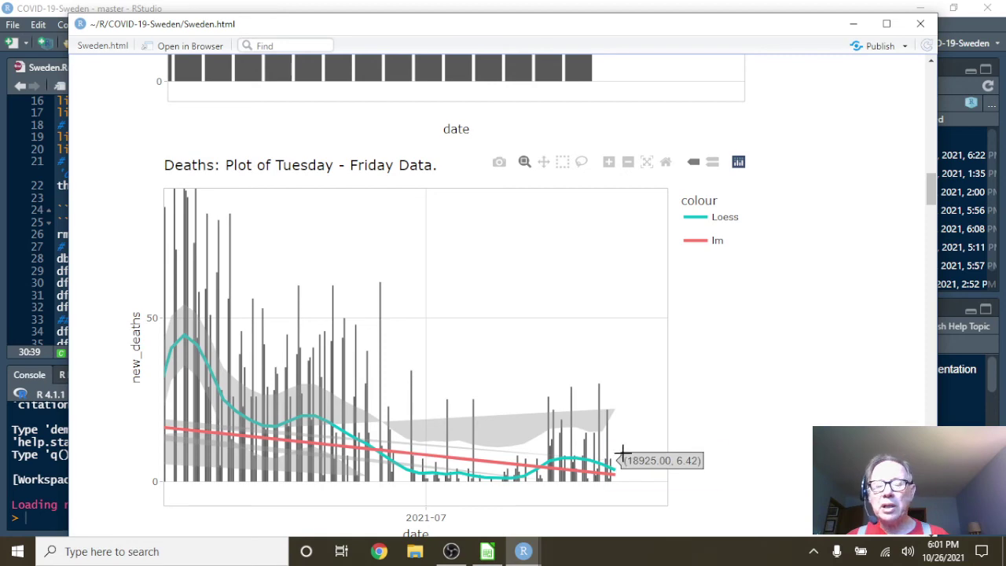
{"action": "scroll", "scroll_direction": "down", "scroll_amount": 3}
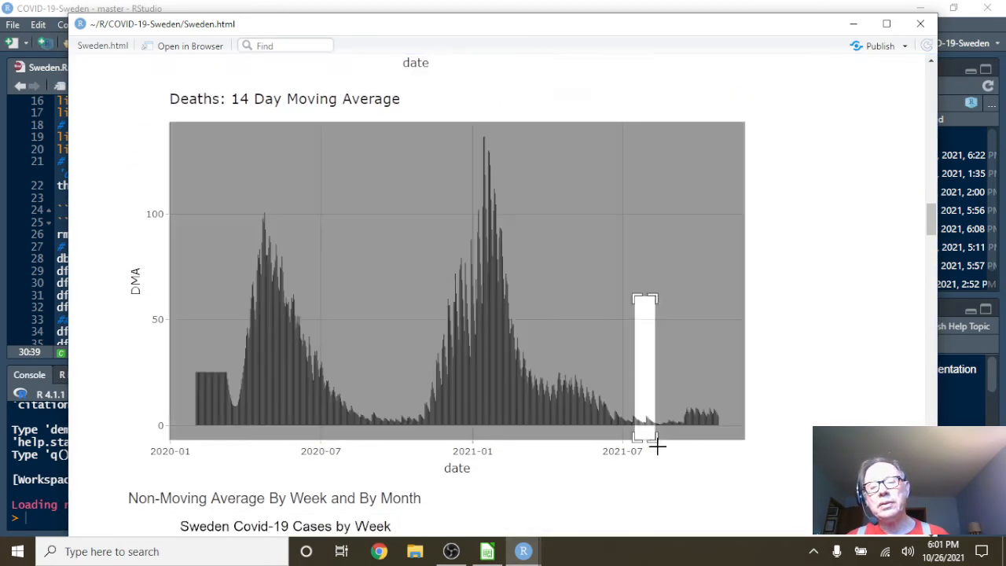
- Zoom the deaths 14-day moving average onto recent 2021 weeks, reading 4.52 on 2021-10-25
{"action": "left_click_drag", "start_coordinate": [645, 299], "coordinate": [645, 439]}
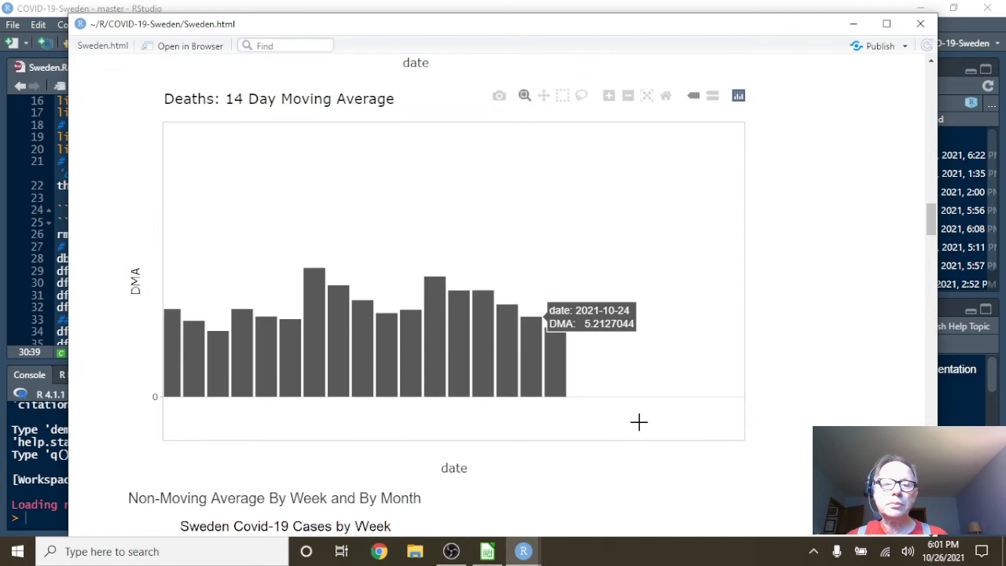
{"action": "mouse_move", "coordinate": [557, 345]}
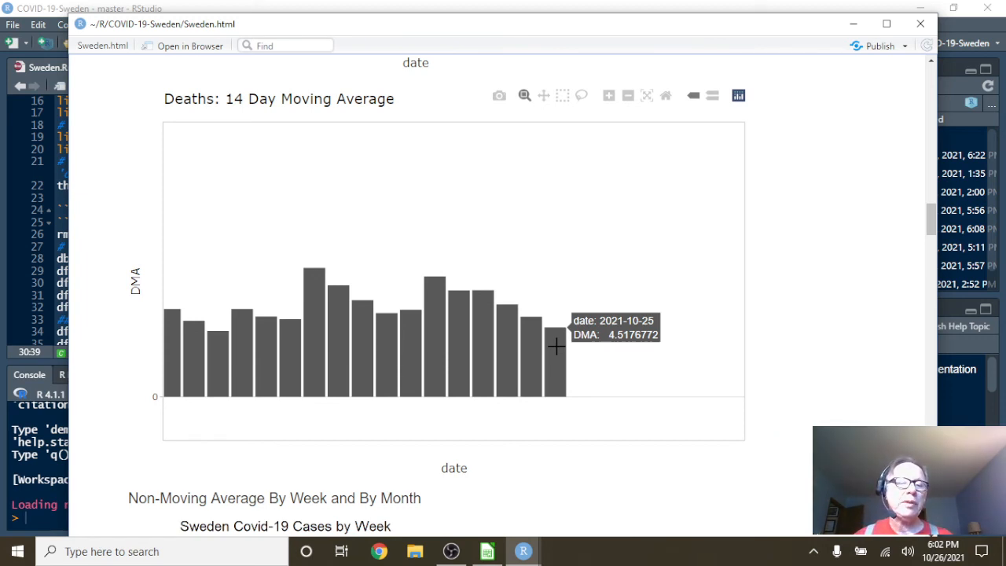
{"action": "mouse_move", "coordinate": [626, 373]}
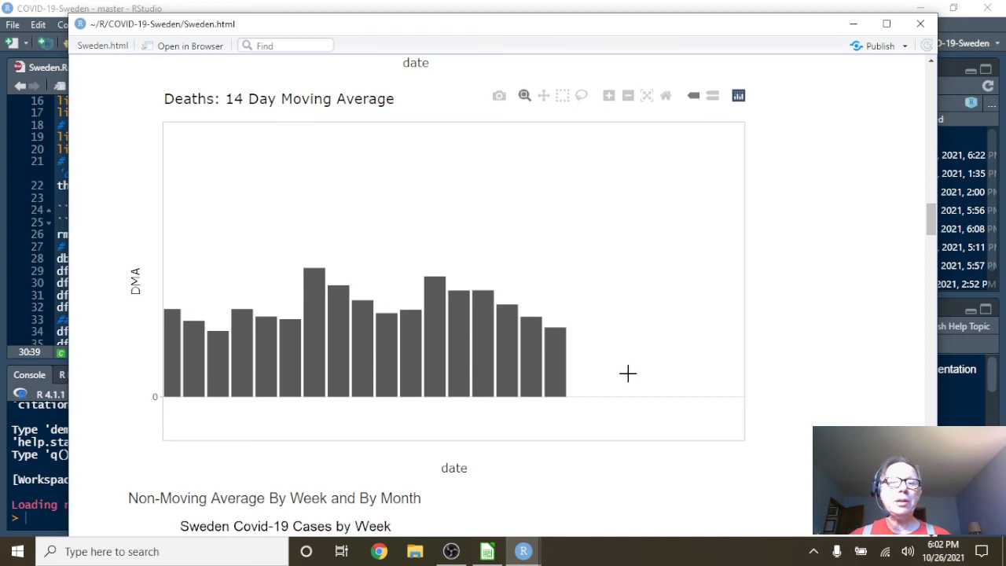
{"action": "scroll", "scroll_direction": "down", "scroll_amount": 3}
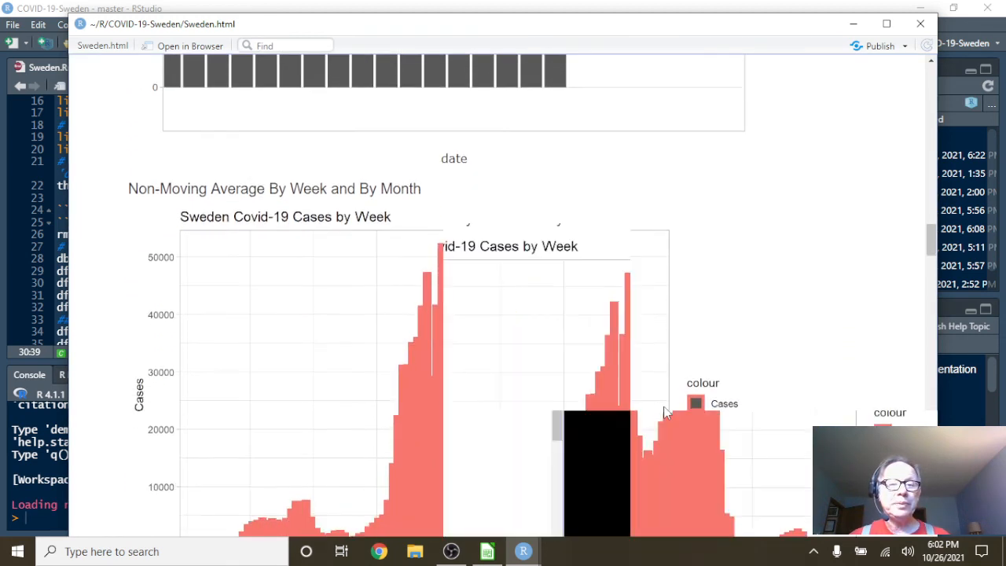
- Scroll past the weekly cases chart to the Monthly Cases bar chart
{"action": "scroll", "scroll_direction": "down", "scroll_amount": 3}
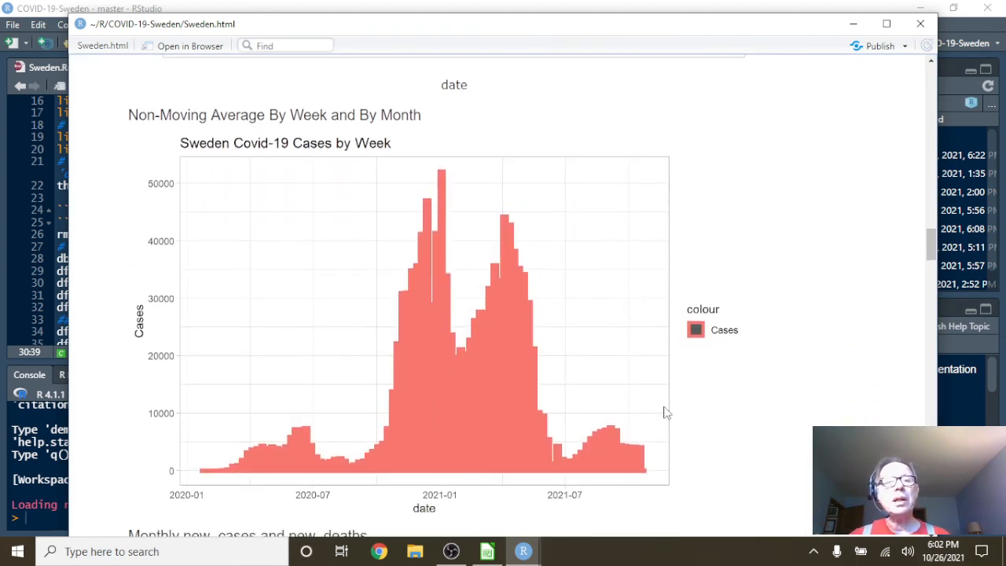
{"action": "scroll", "scroll_direction": "down", "scroll_amount": 3}
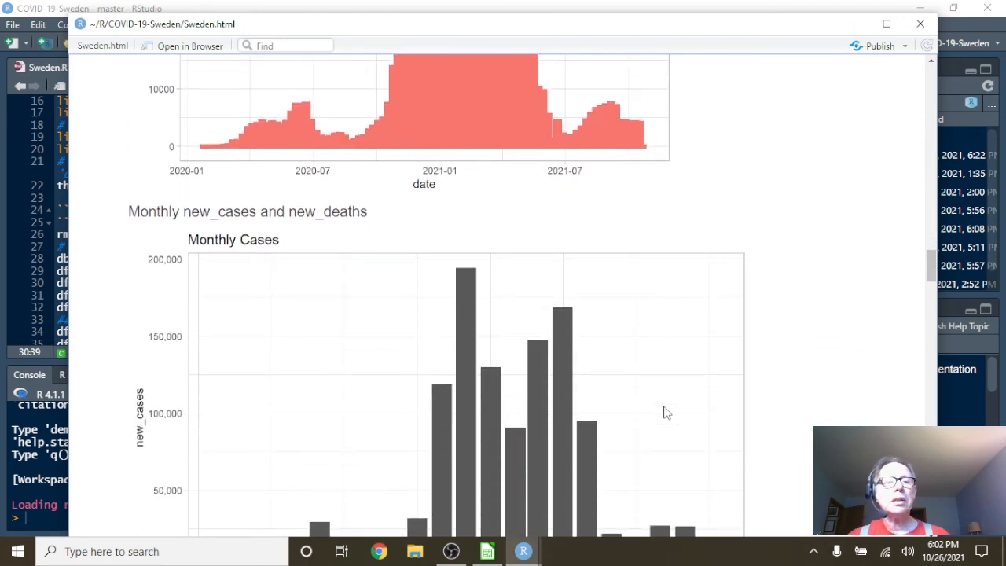
{"action": "scroll", "scroll_direction": "down", "scroll_amount": 3}
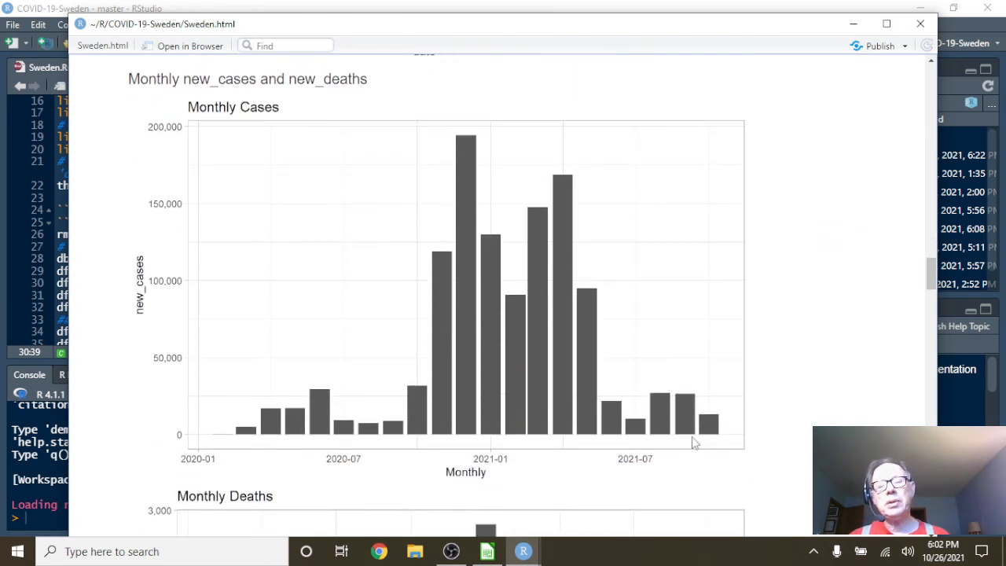
{"action": "mouse_move", "coordinate": [615, 420]}
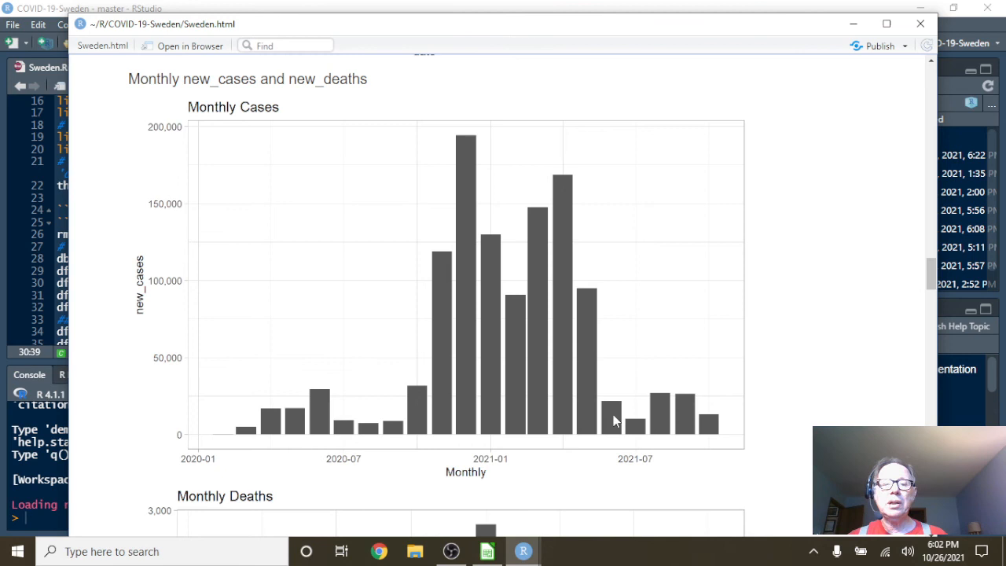
{"action": "mouse_move", "coordinate": [632, 400]}
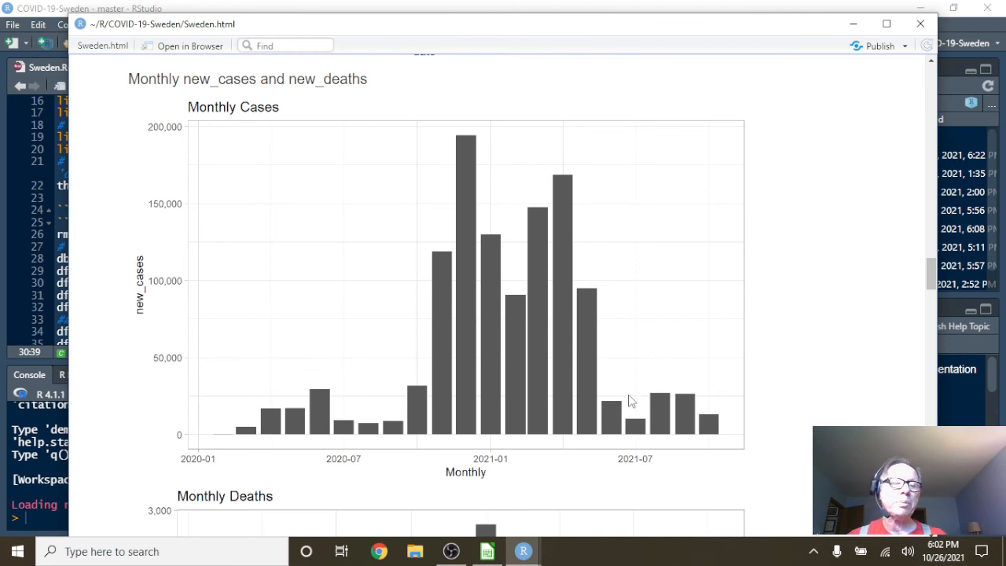
{"action": "mouse_move", "coordinate": [666, 401]}
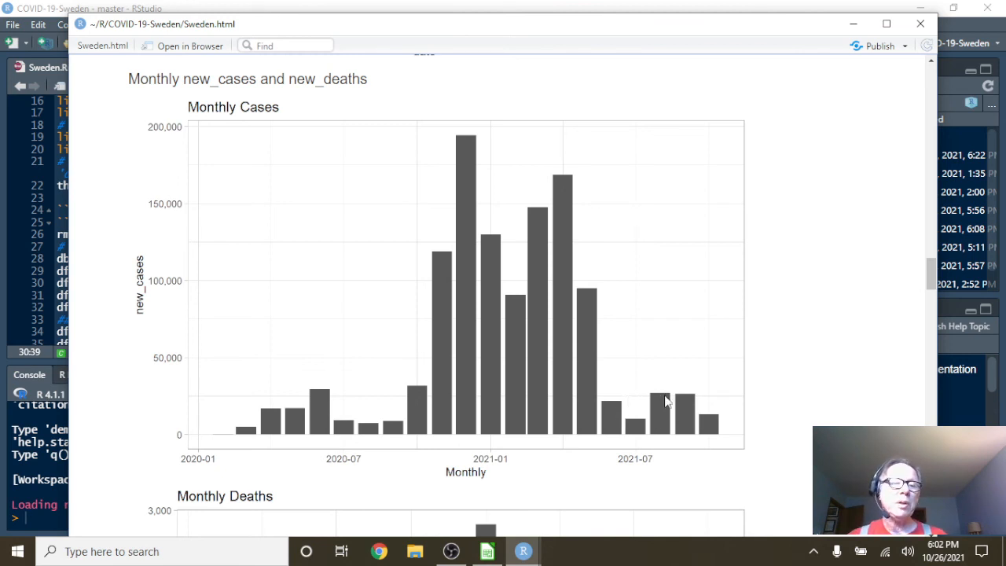
{"action": "mouse_move", "coordinate": [699, 348]}
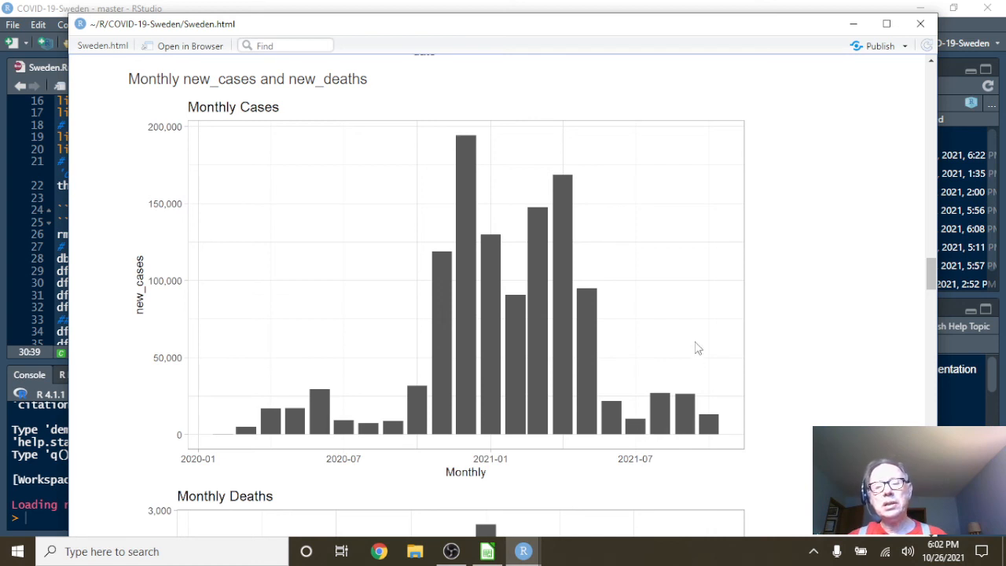
- Read through the Monthly Deaths chart, then close the Sweden.html report window
{"action": "scroll", "scroll_direction": "down", "scroll_amount": 3}
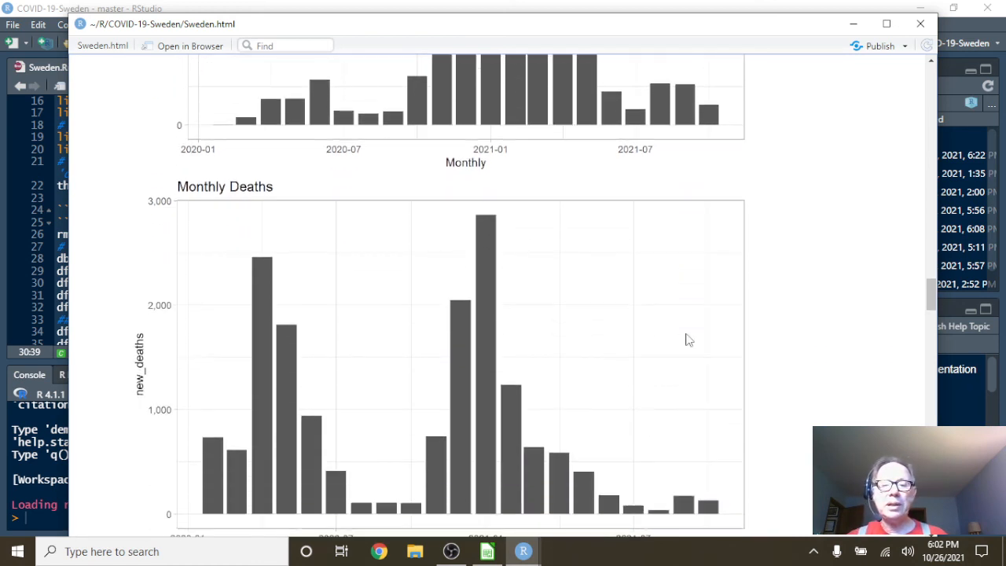
{"action": "scroll", "scroll_direction": "down", "scroll_amount": 3}
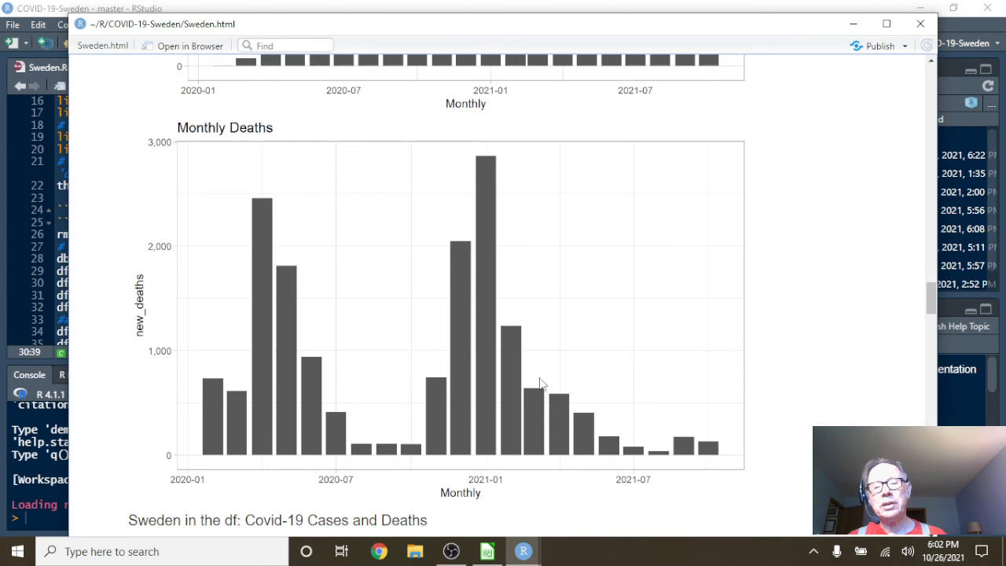
{"action": "mouse_move", "coordinate": [531, 393]}
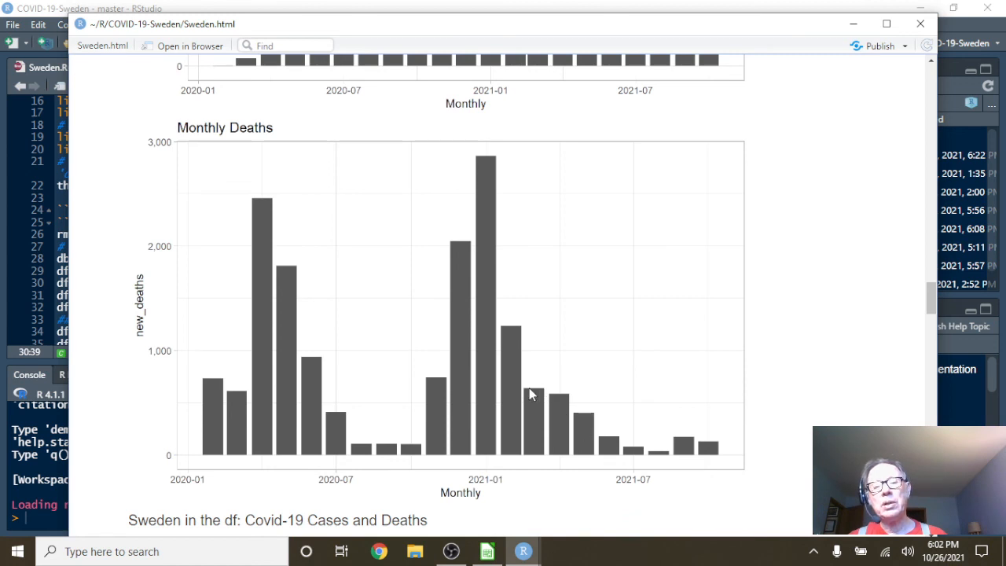
{"action": "mouse_move", "coordinate": [607, 436]}
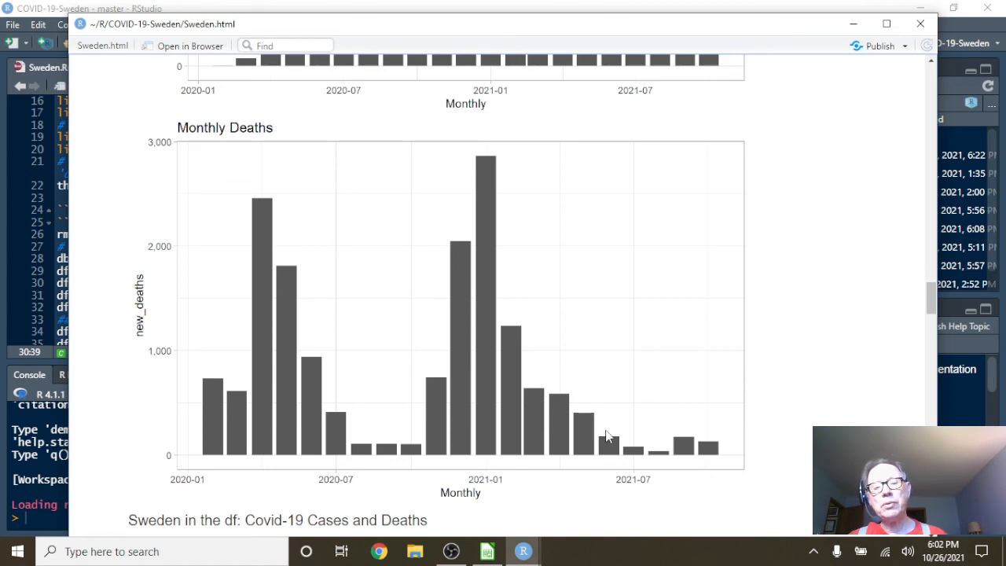
{"action": "mouse_move", "coordinate": [670, 456]}
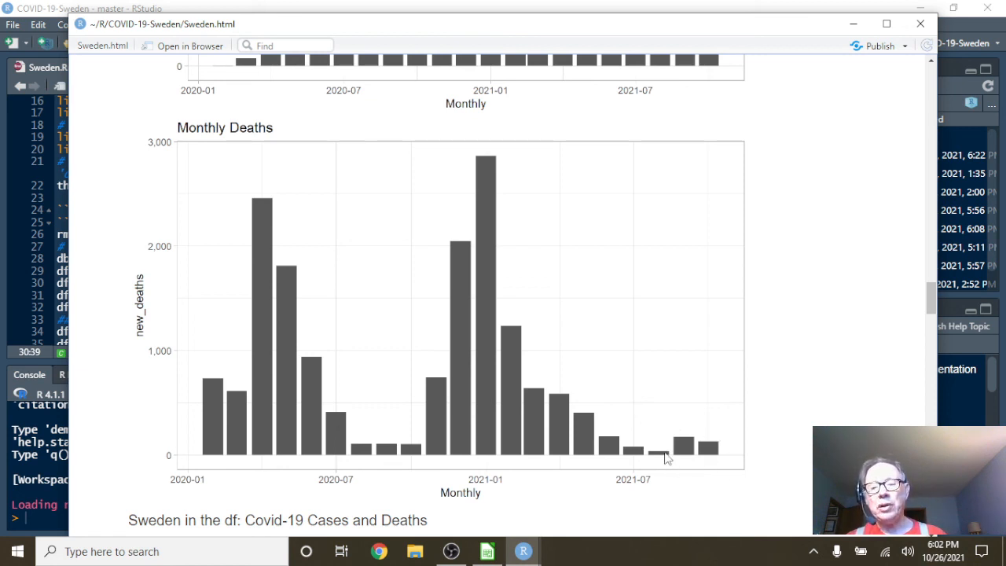
{"action": "scroll", "scroll_direction": "down", "scroll_amount": 3}
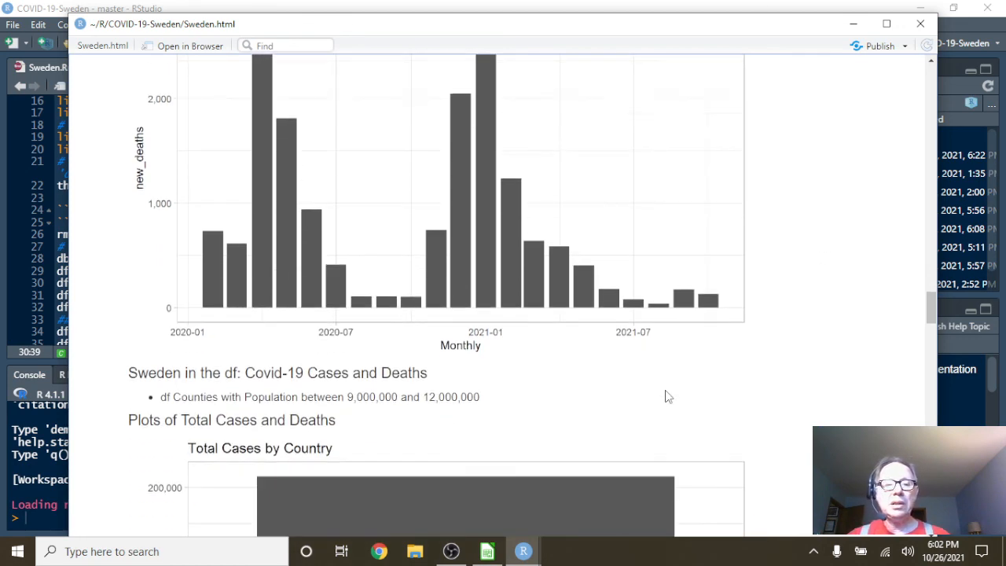
{"action": "scroll", "scroll_direction": "up", "scroll_amount": 3}
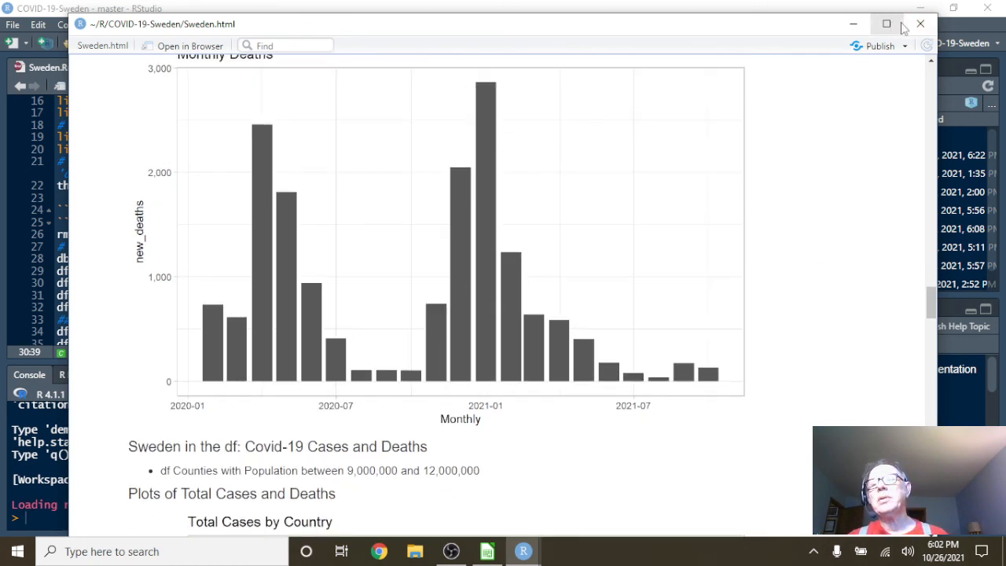
{"action": "left_click", "coordinate": [919, 23]}
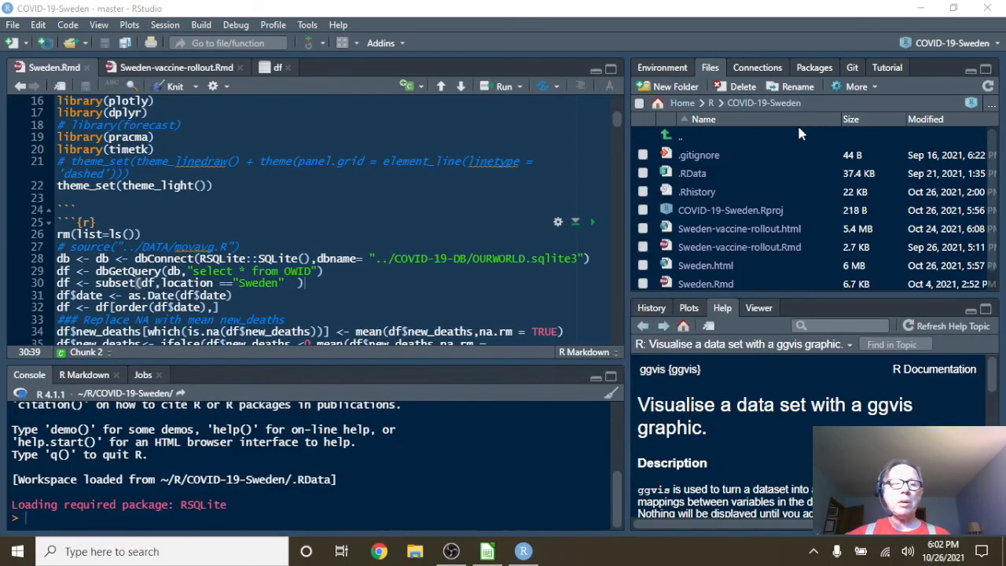